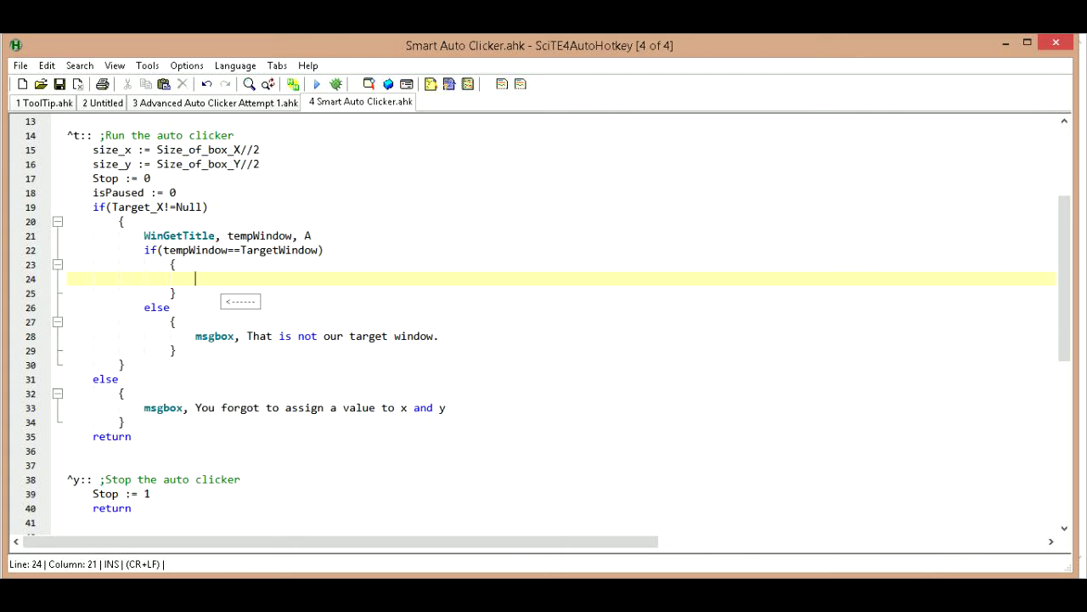
Add a 'msgbox, hello' line inside the if(tempWindow==TargetWindow) block
text(msg)
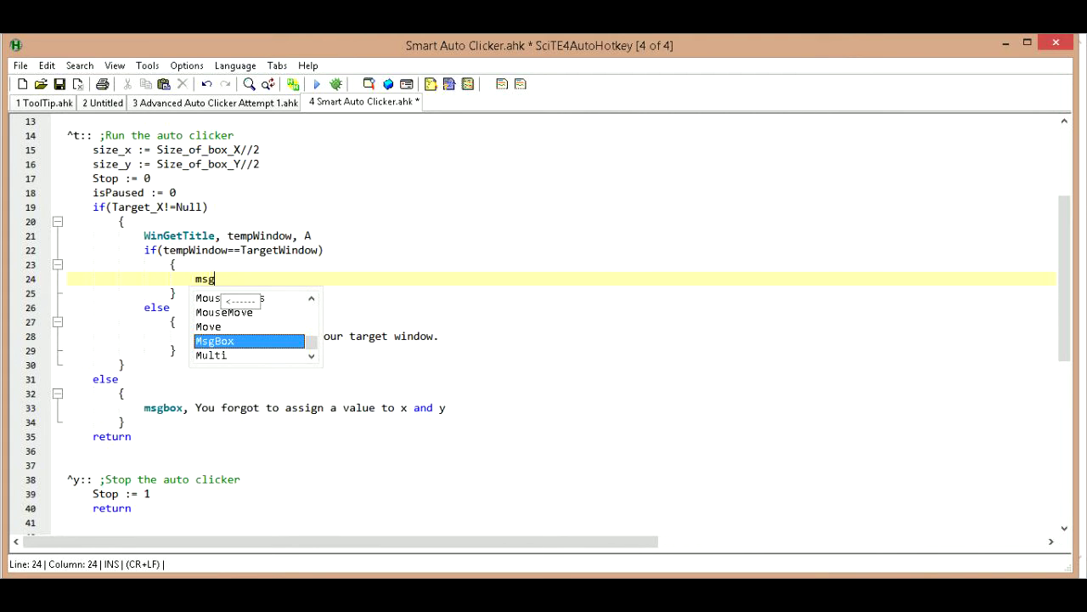
text(box)
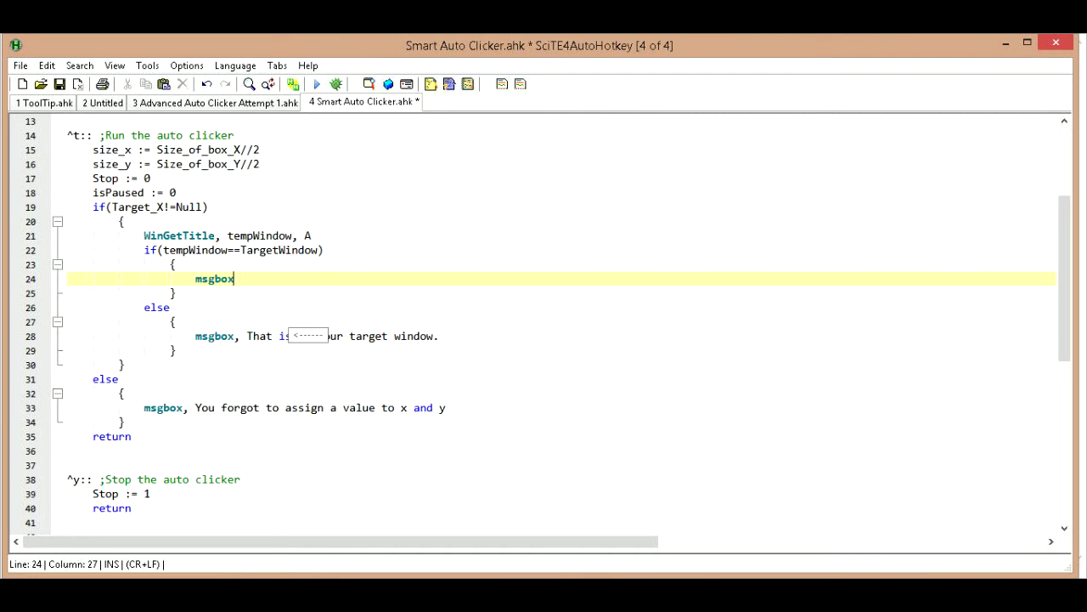
text(,)
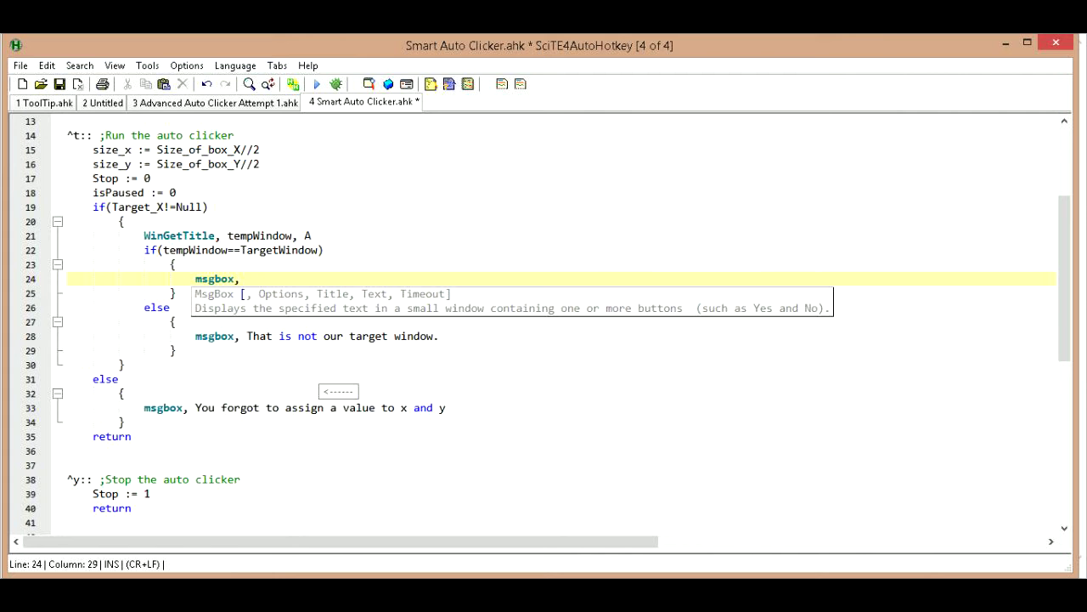
text(hello)
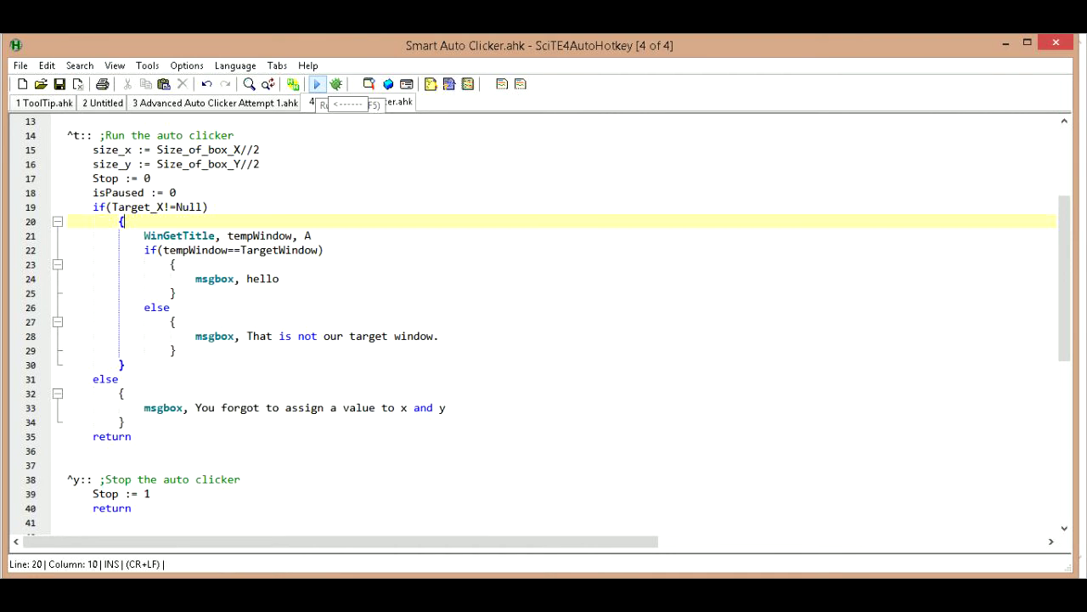
click(315, 83)
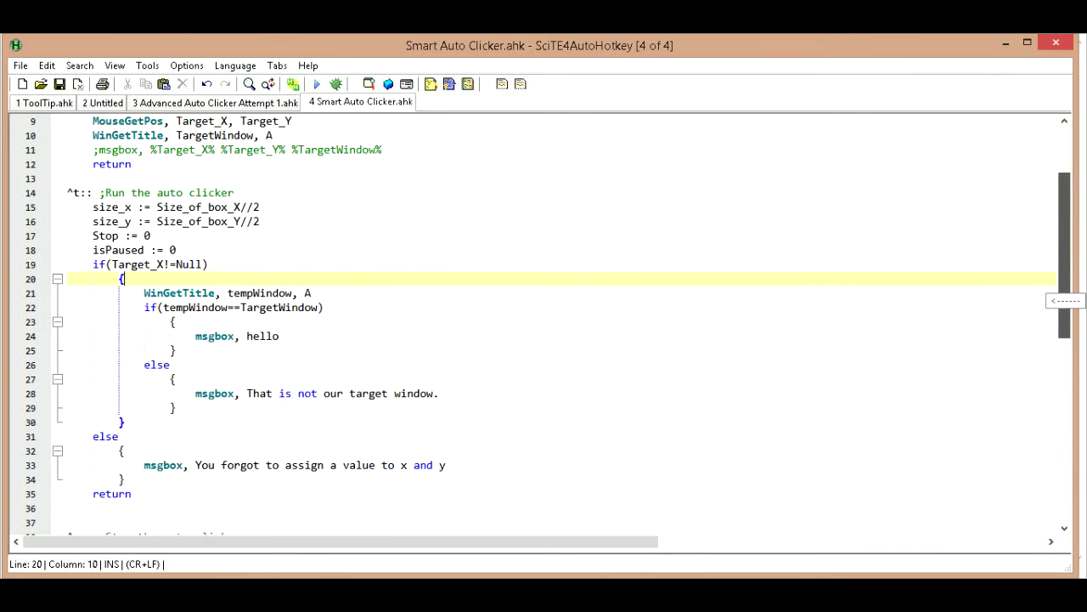
scroll(down, 3)
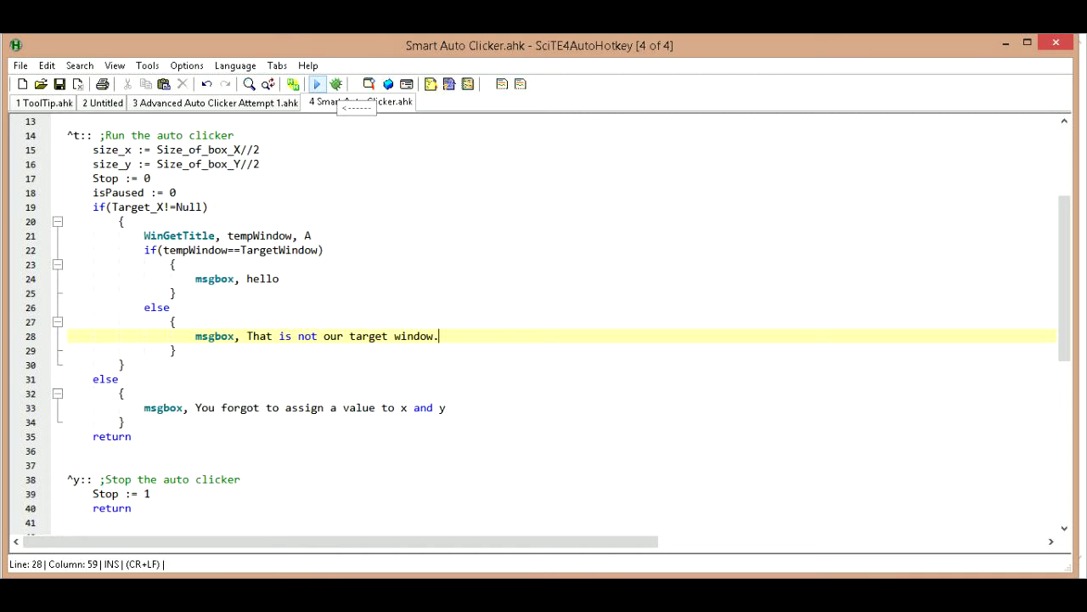
Rerun the script over the Kongregate game and dismiss the 'That is not our target window.' warning
click(316, 84)
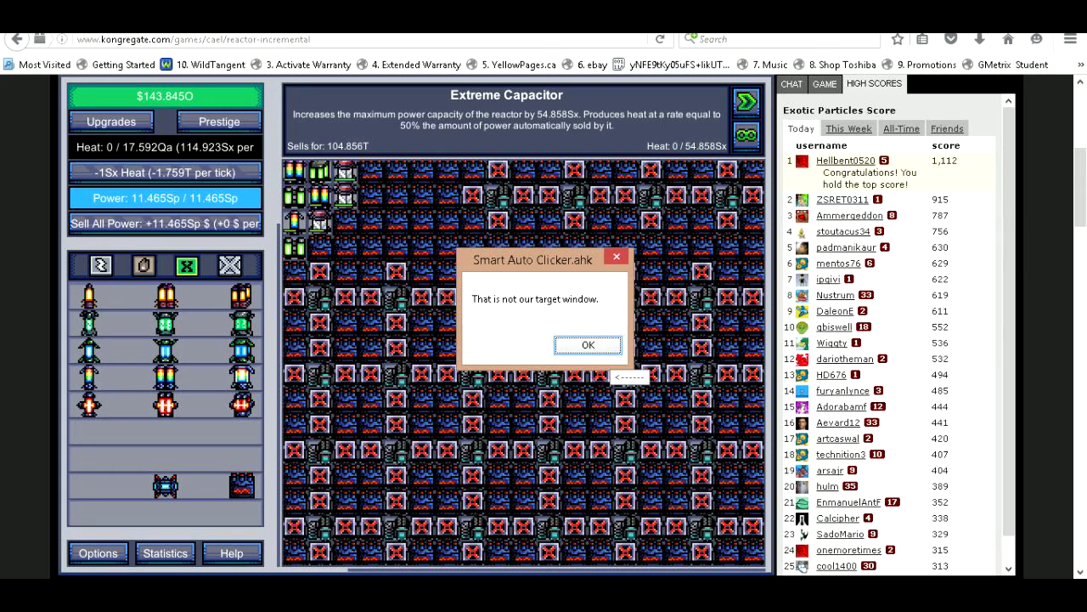
click(588, 344)
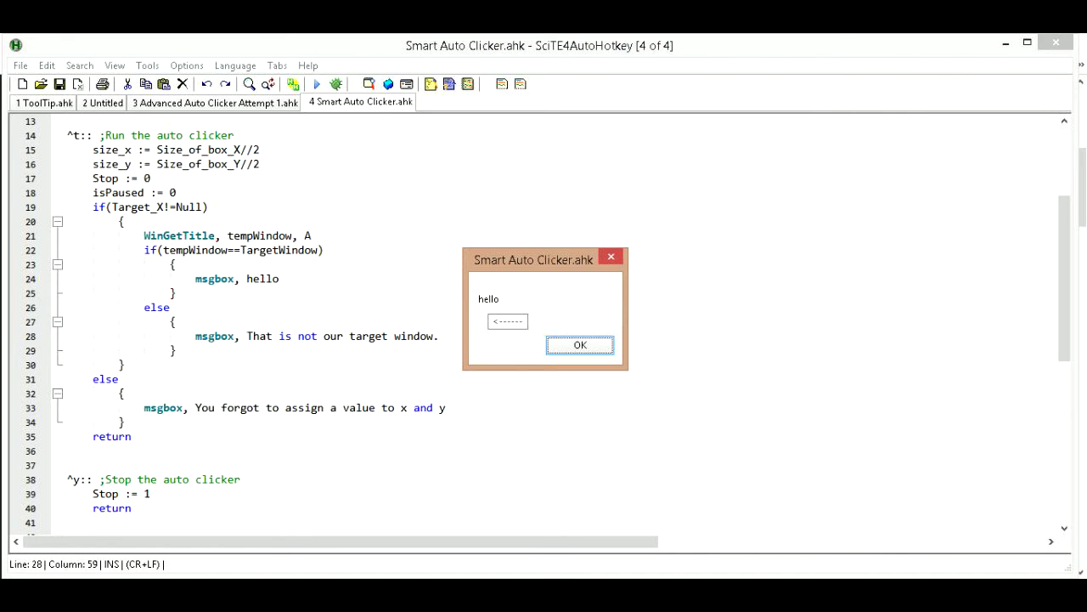
Dismiss the hello message box and go to the 'msgbox, hello' line 24 to delete it
click(580, 345)
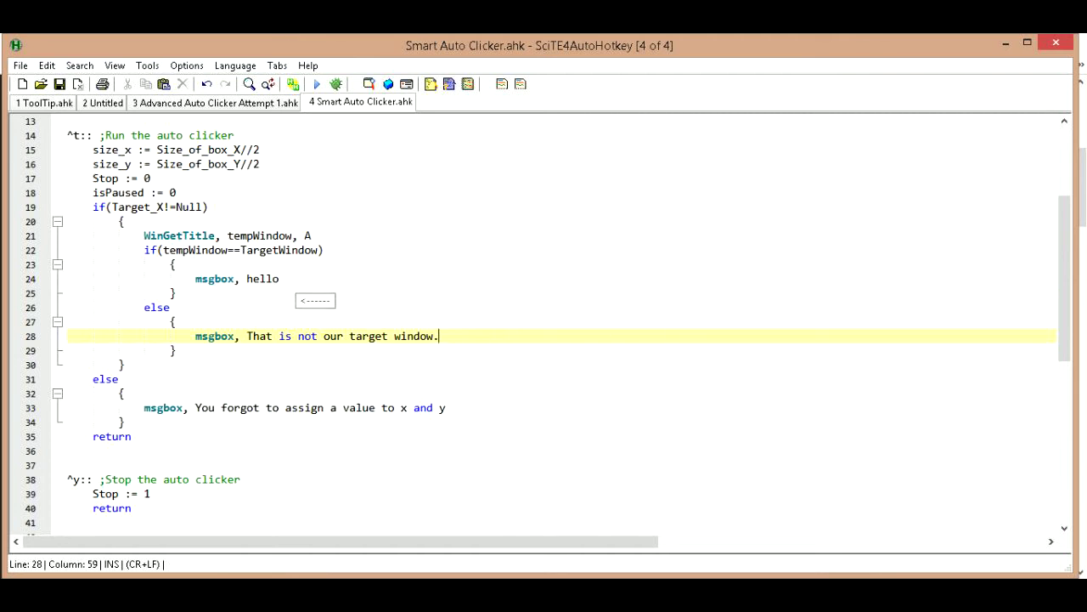
click(262, 278)
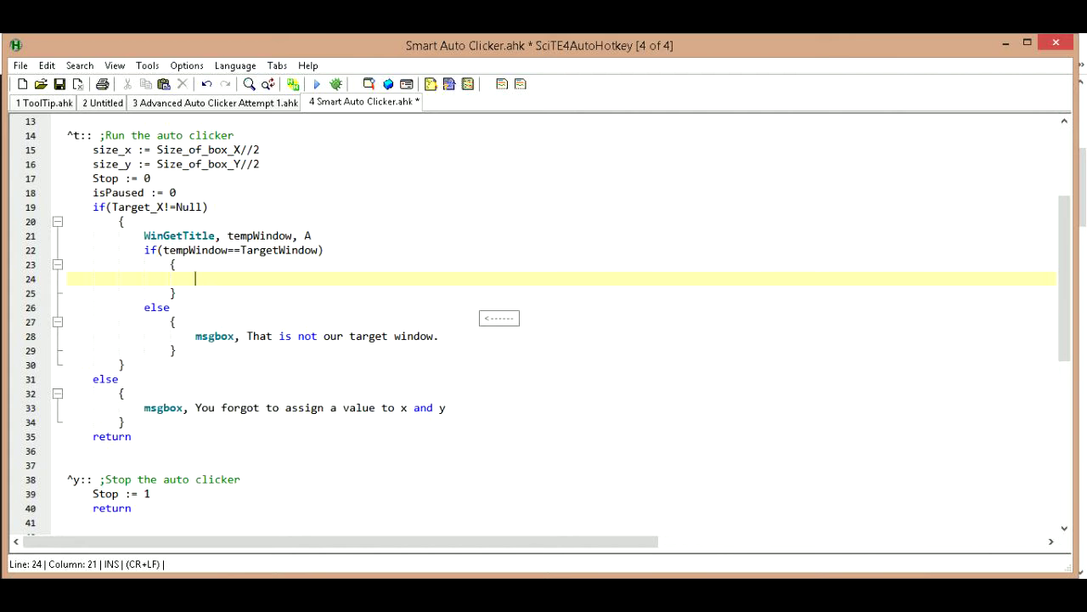
Insert a Loop holding an if(Stop==1) check with empty braces in the target-window branch
text(Loop)
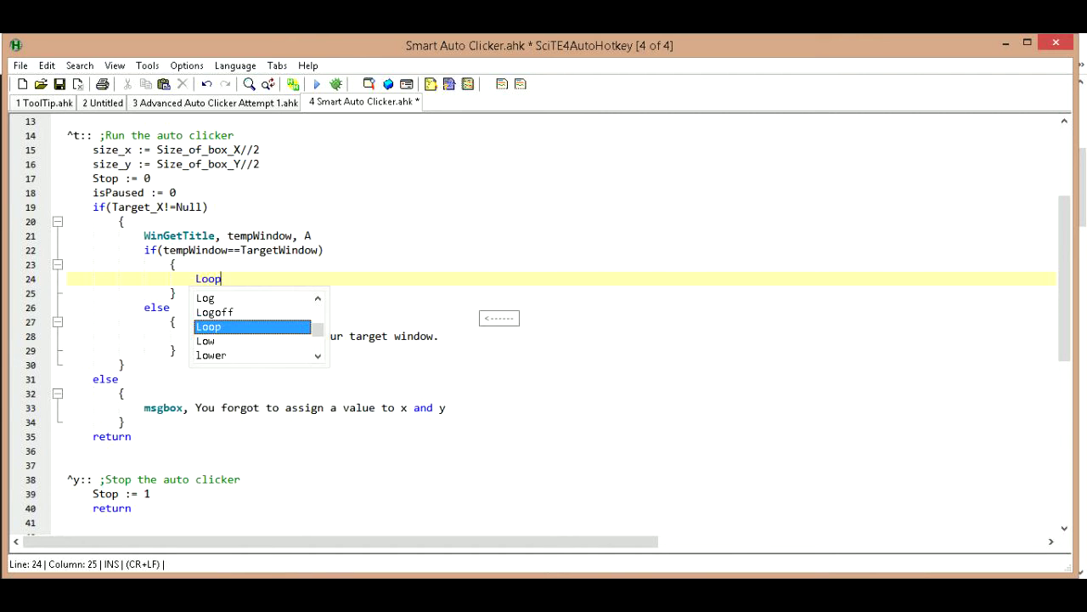
key(Enter)
text({)
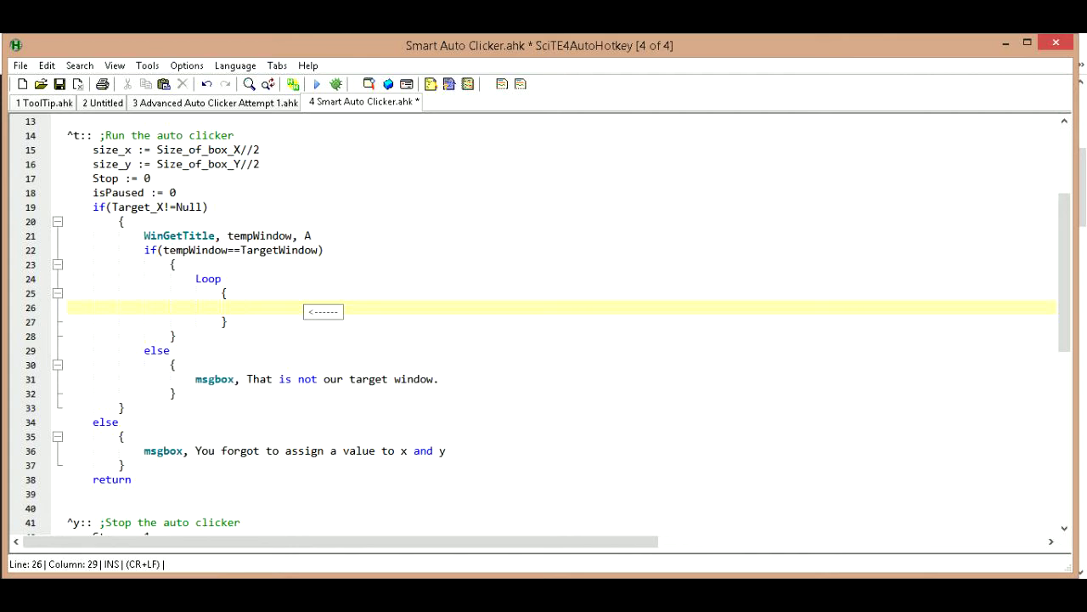
text(if()
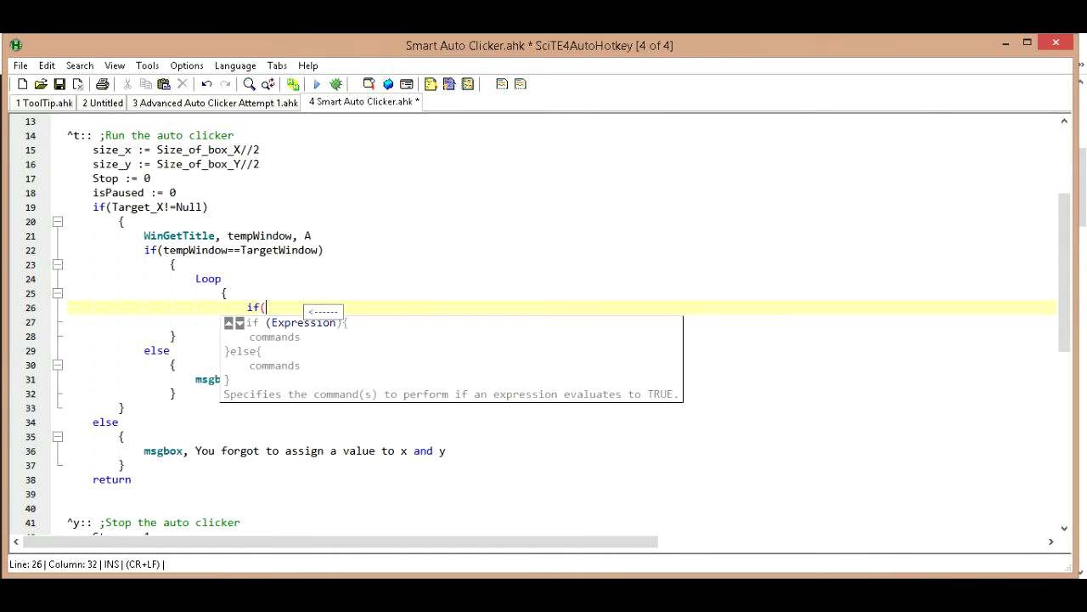
text(Stop)
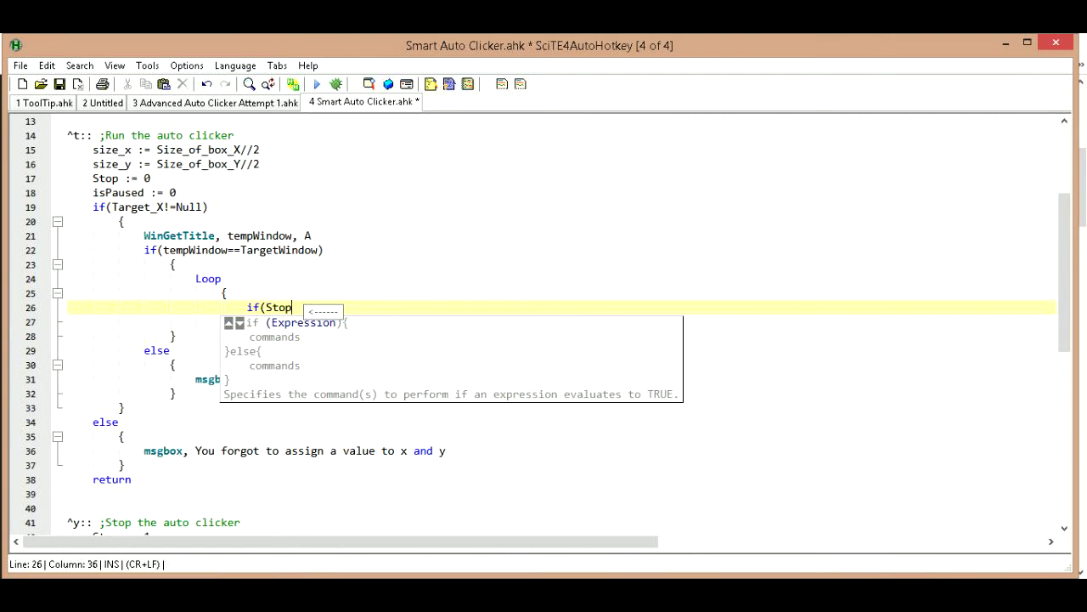
text(==1)
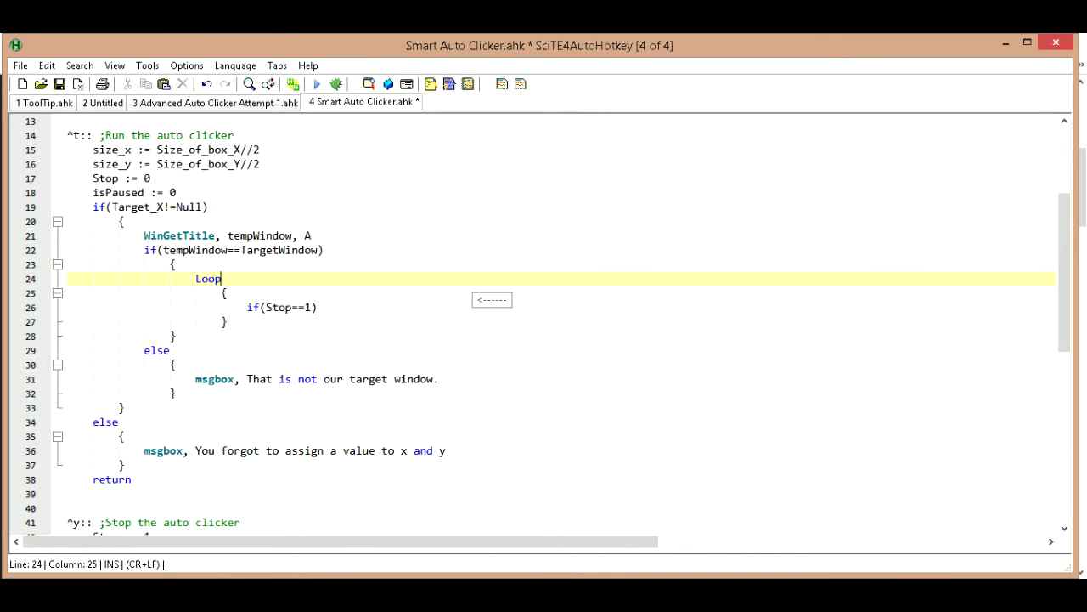
scroll(down, 3)
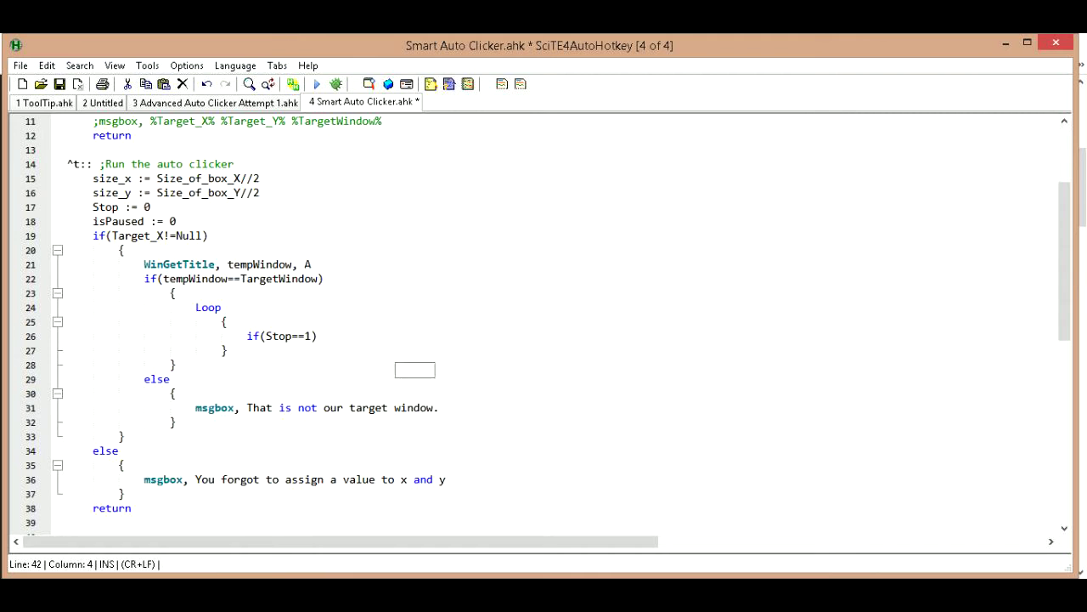
click(317, 336)
text({)
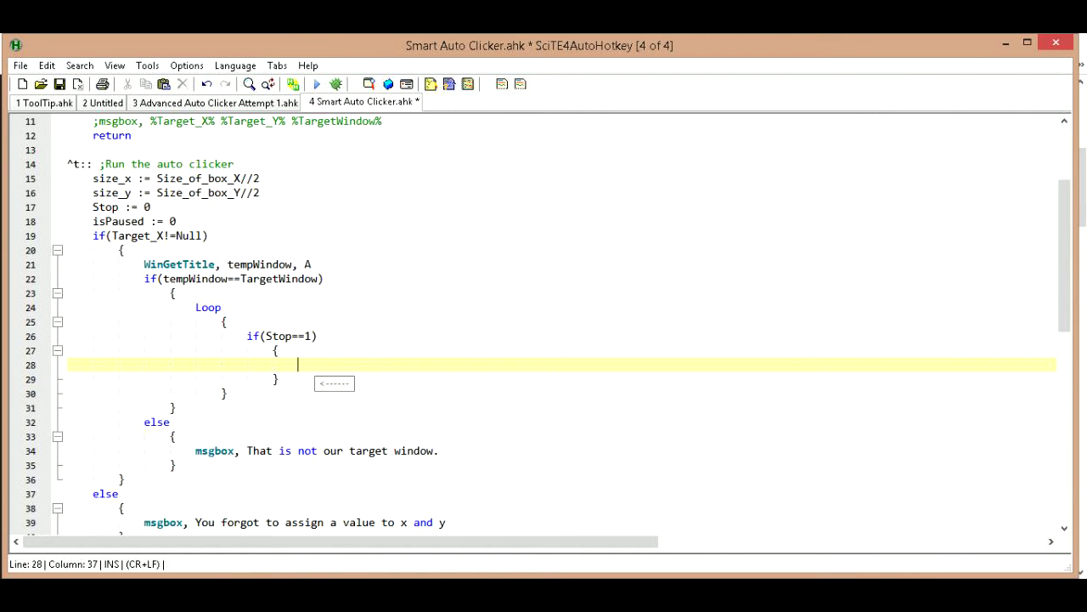
Fill the if(Stop==1) block with a break command
text(b)
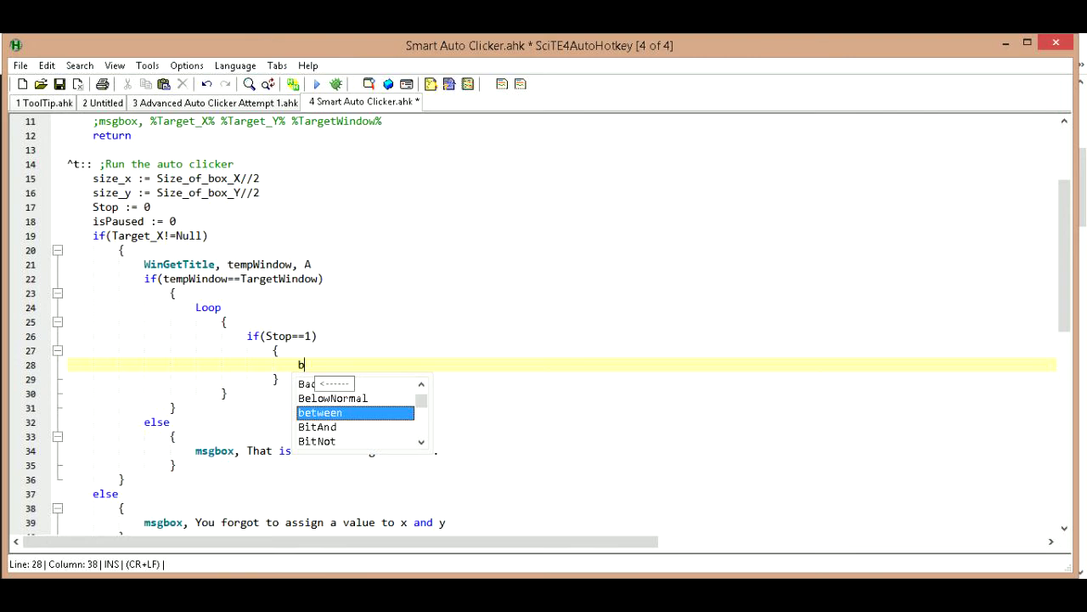
text(reak)
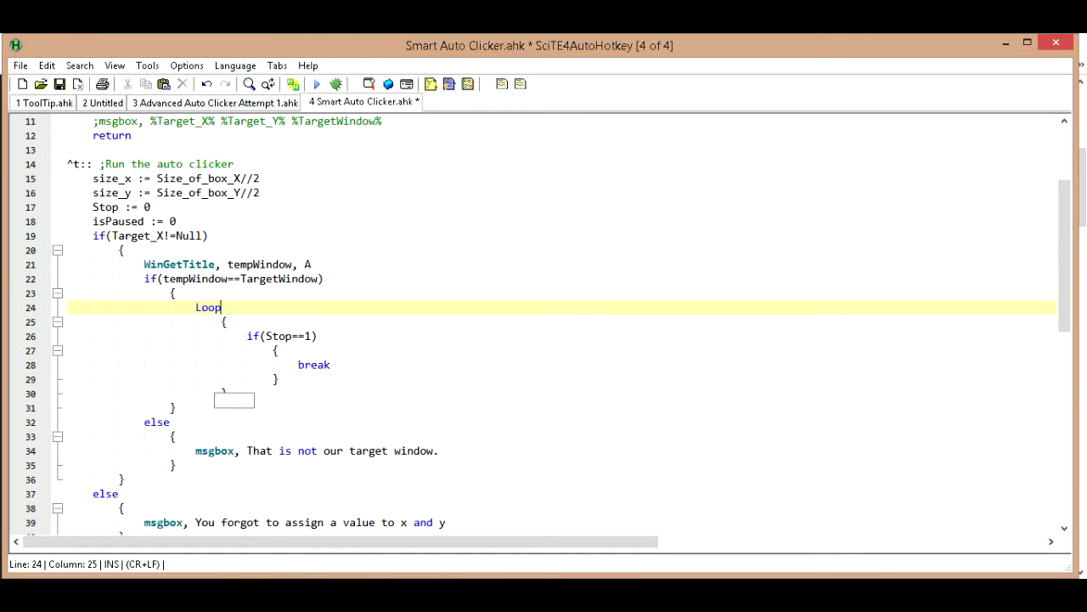
scroll(down, 3)
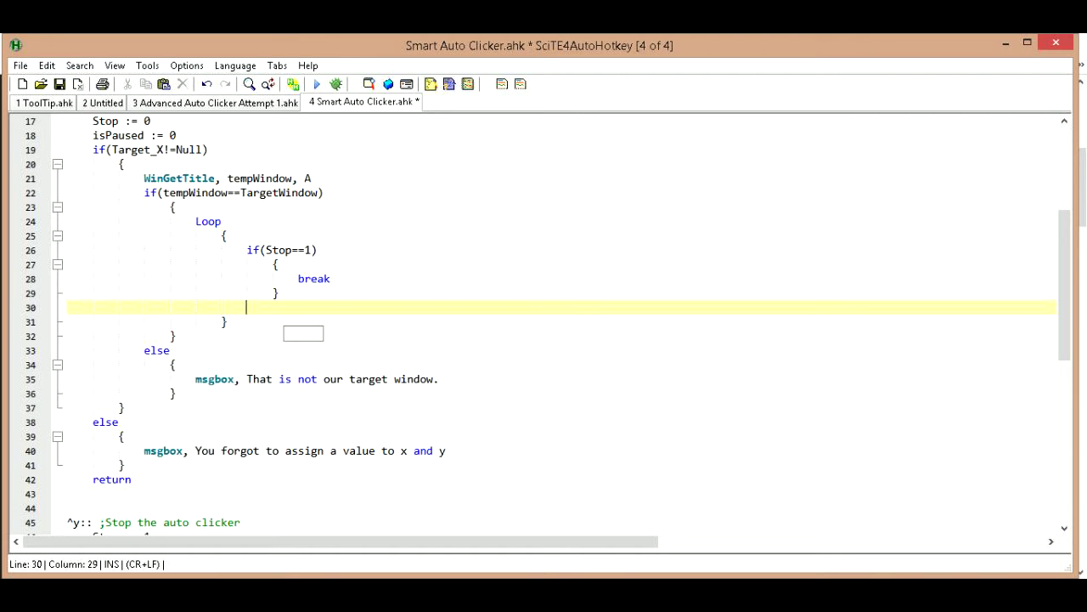
text(<------)
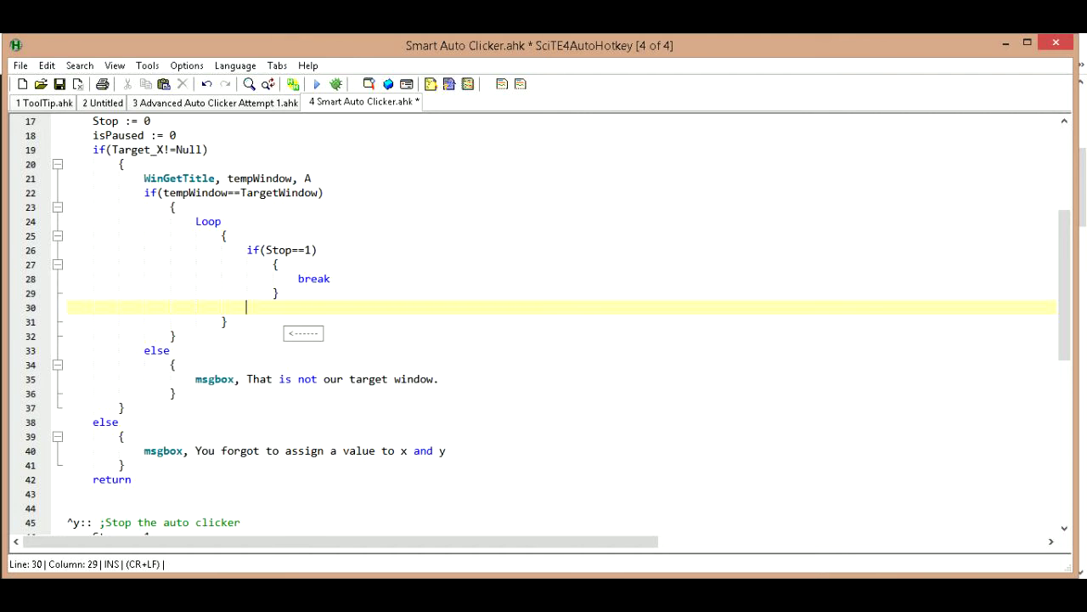
text(http://pastebin.com/9wqyQ5b6)
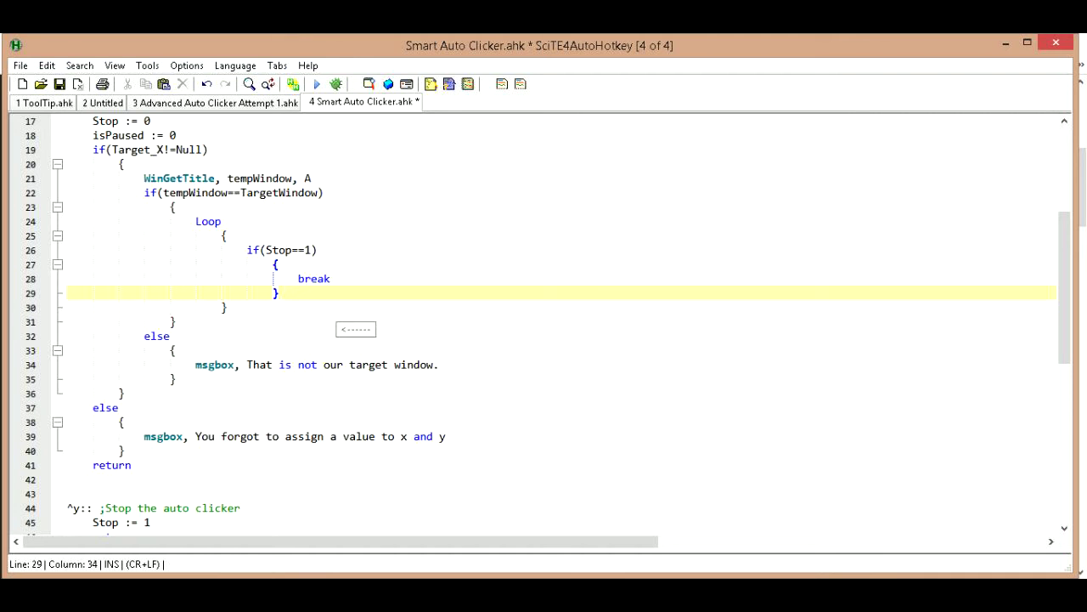
key(Enter)
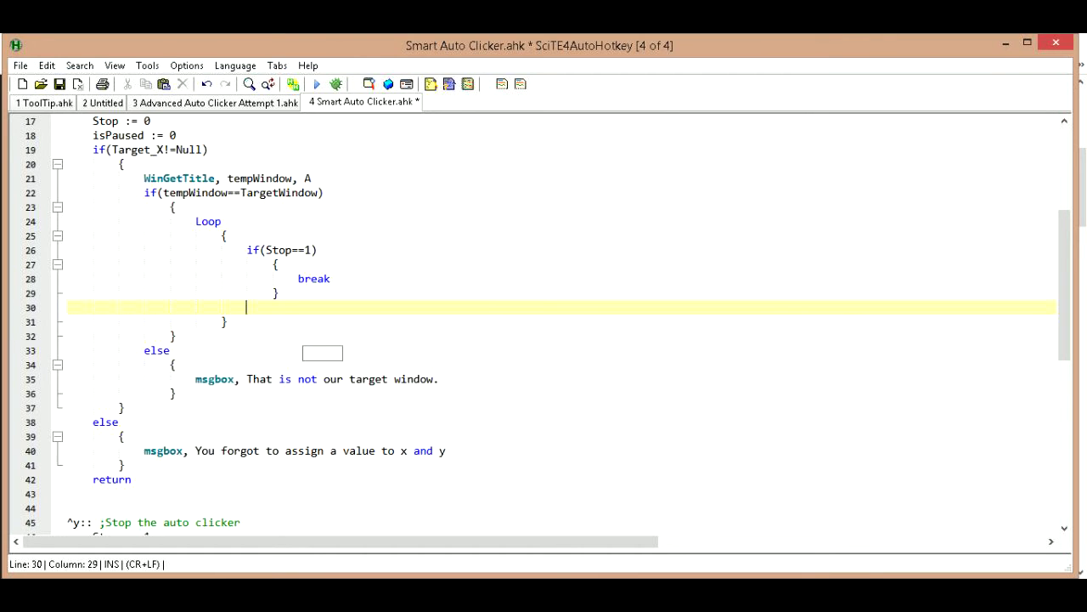
Add an if(isPaused==0) check with an empty brace block after the Stop check
text(if()
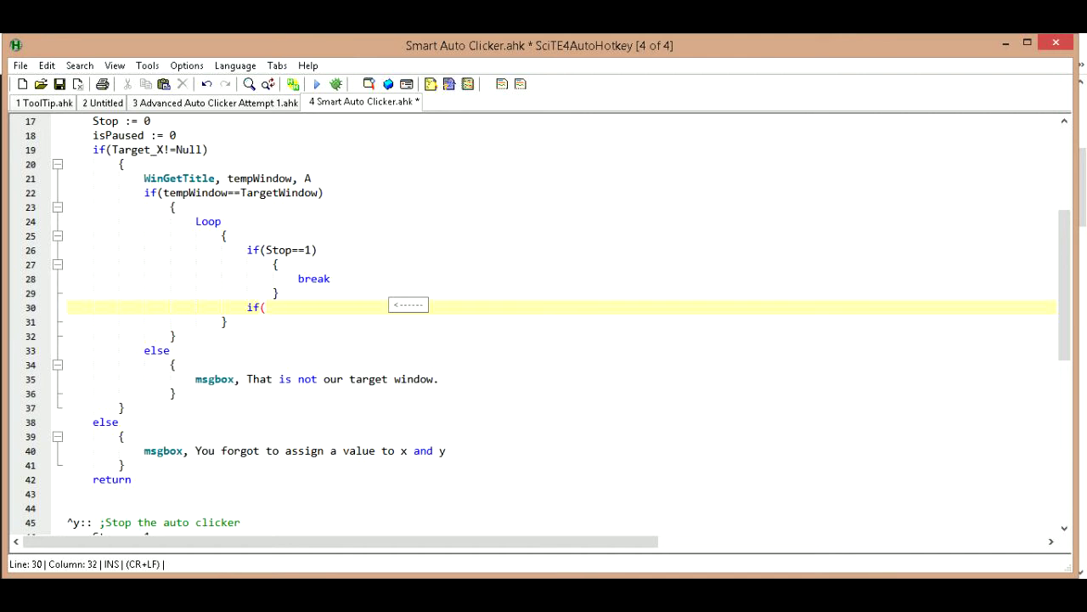
text(isPa)
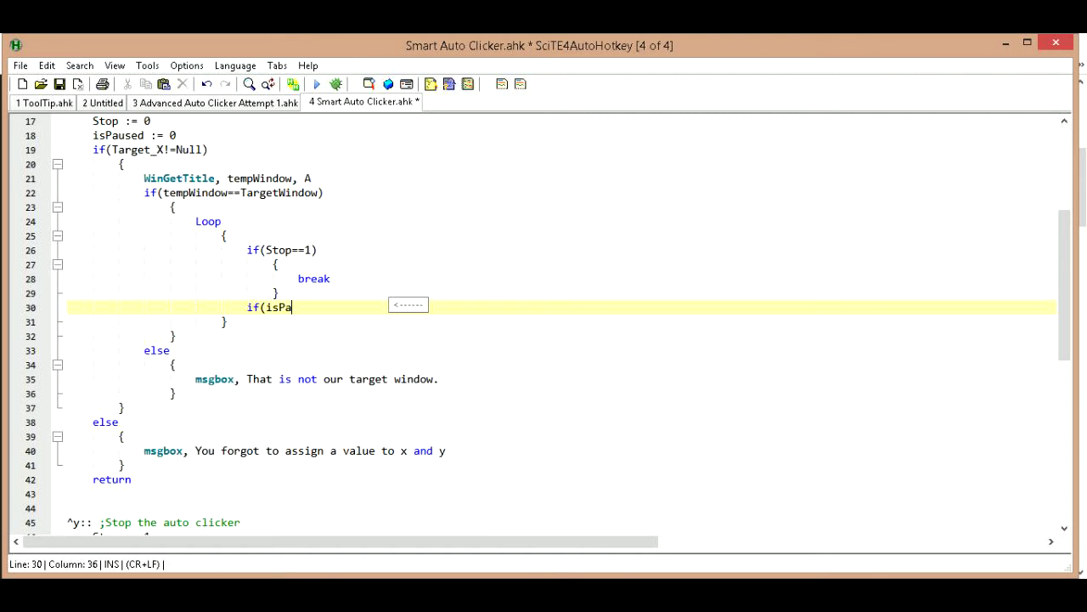
text(used)
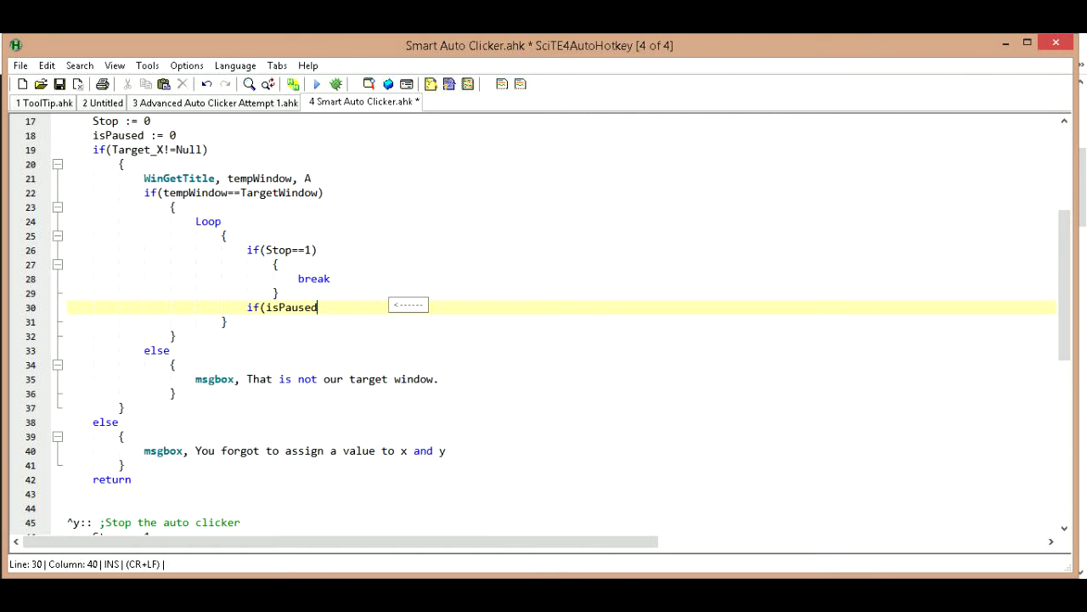
text(==0))
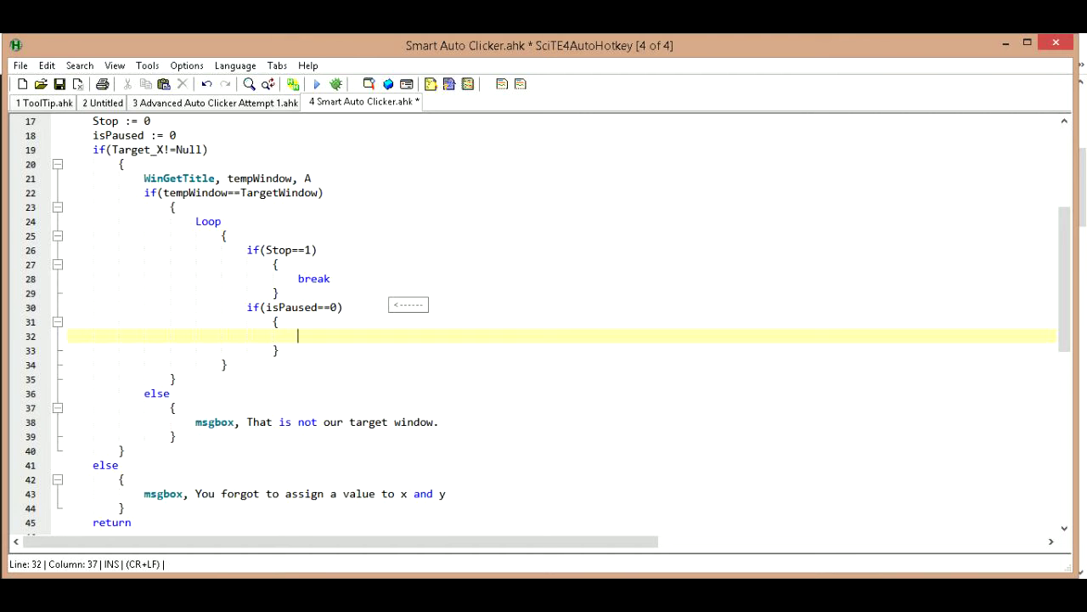
text(c)
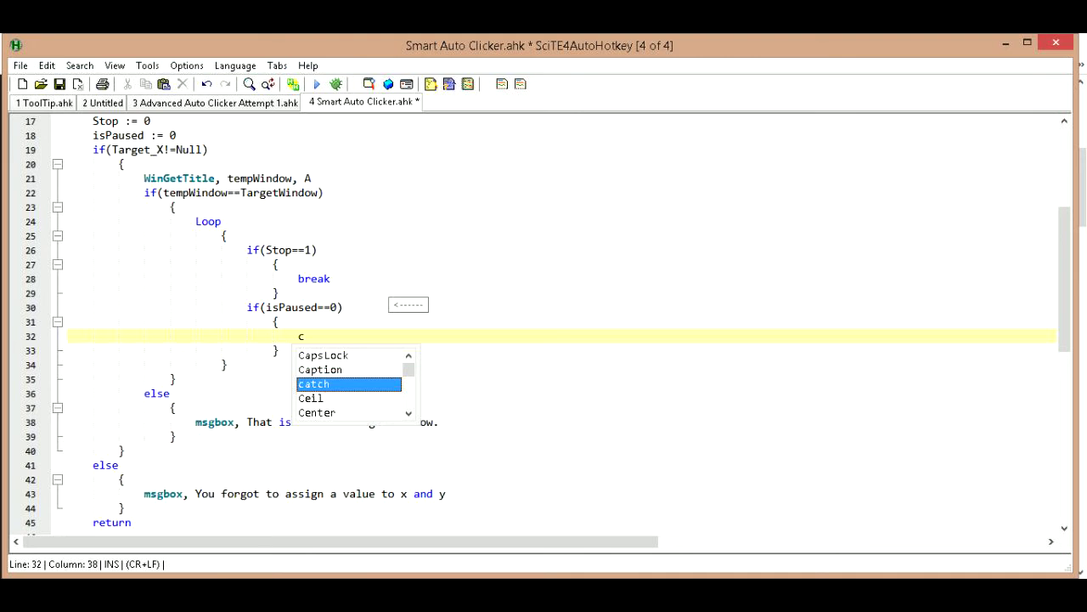
Write 'click, %Target_X% %Target_Y%' in the isPaused==0 block and open a line below
text(lick,)
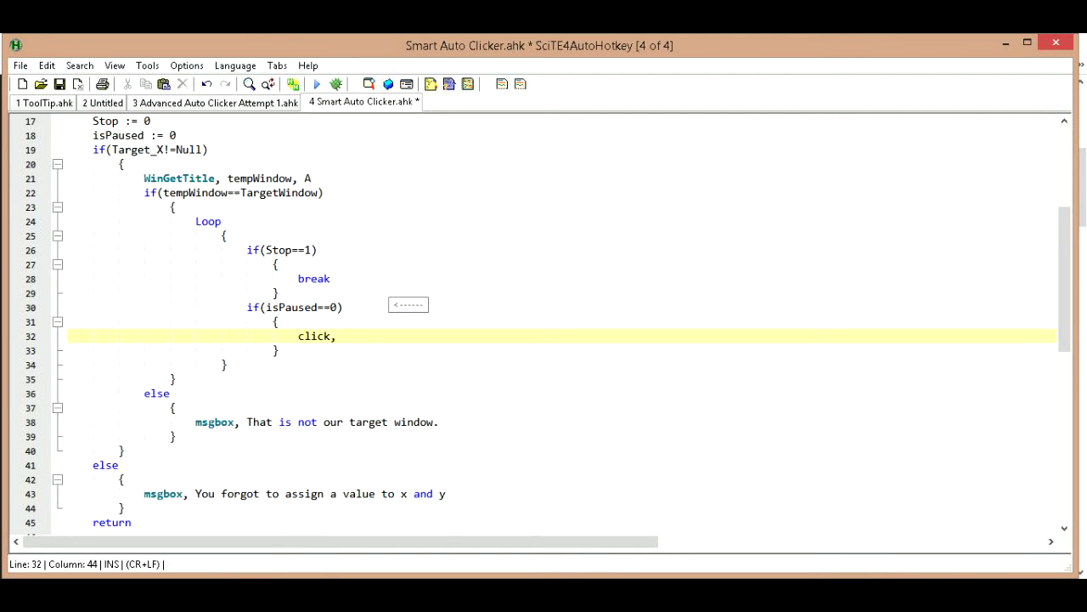
text(%)
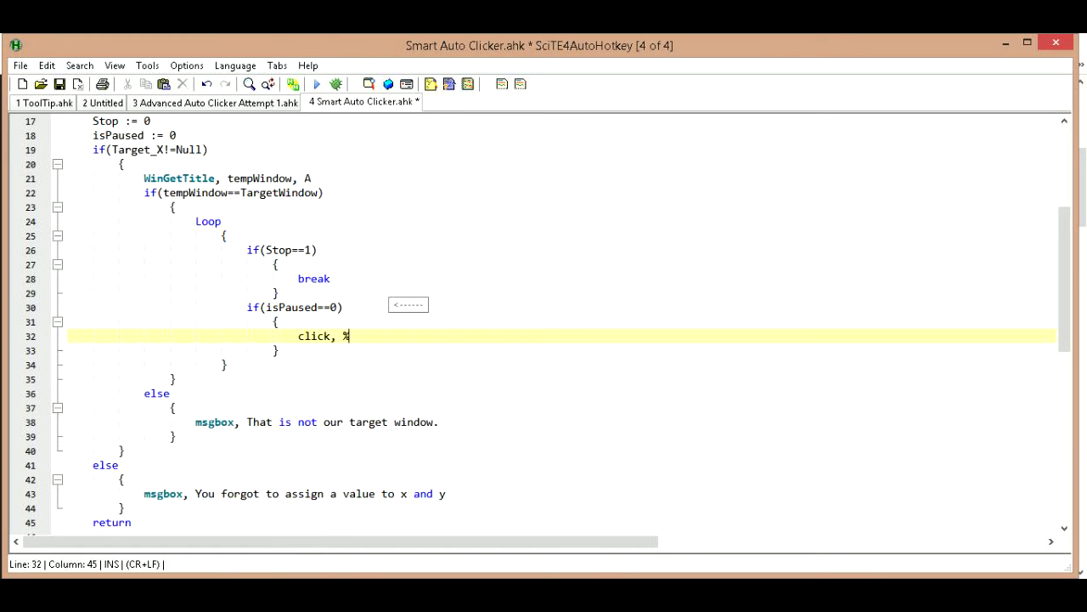
text(%)
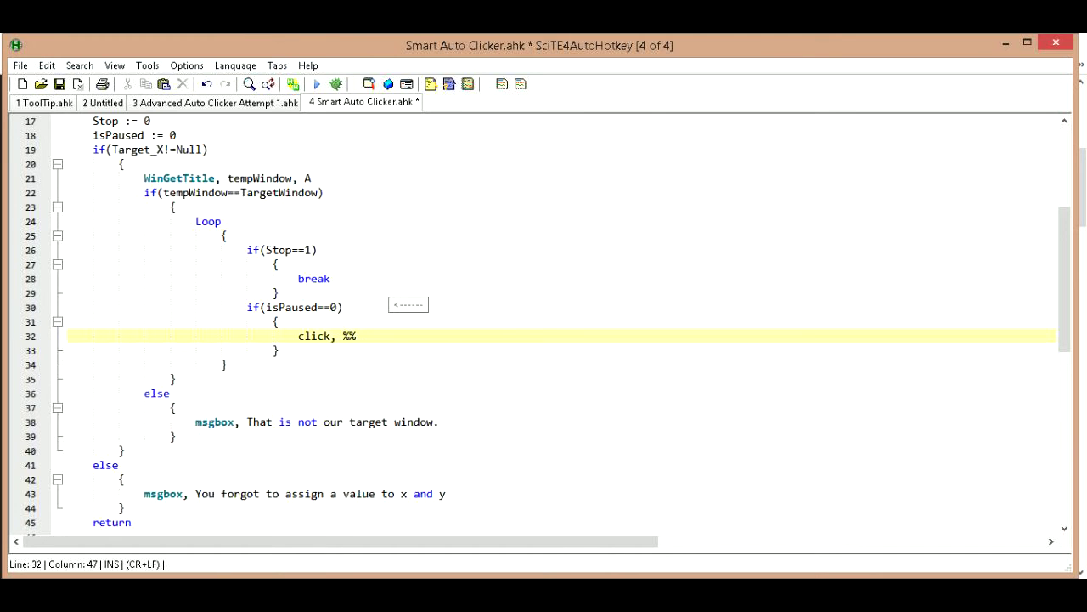
text(%%)
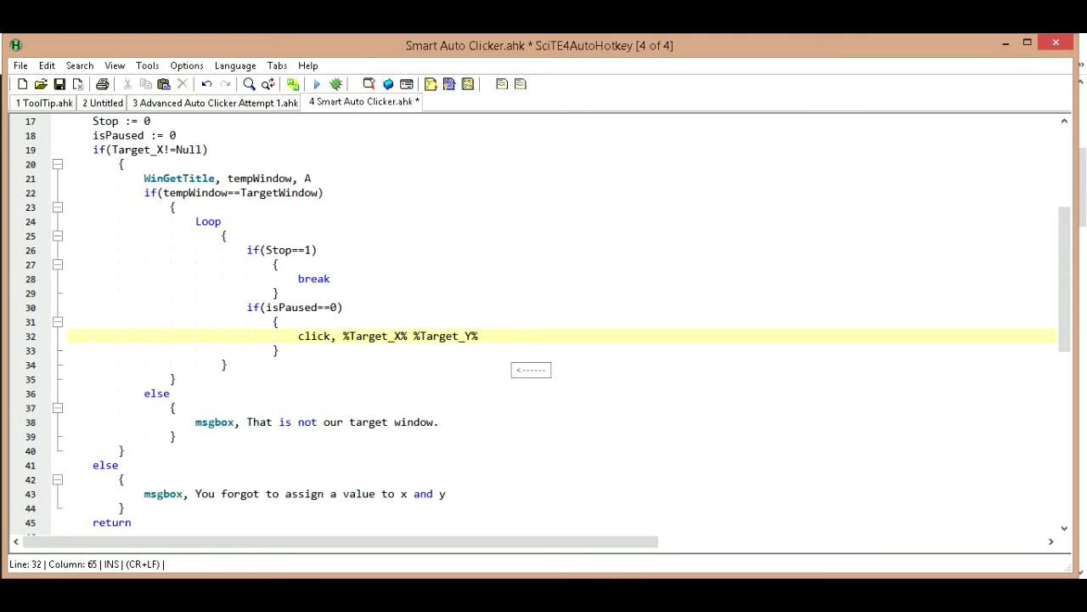
key(Enter)
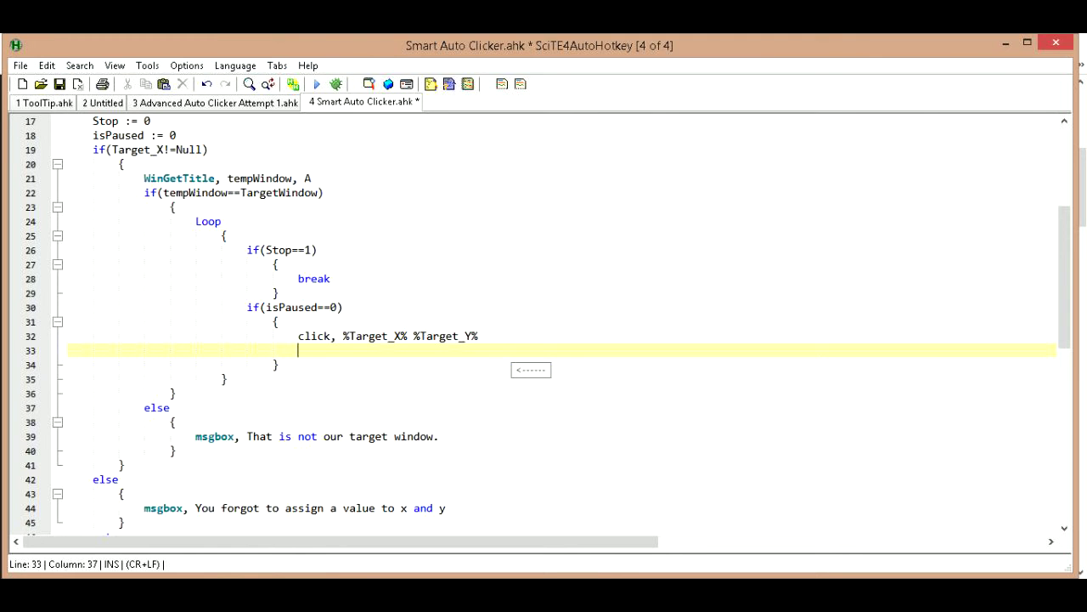
Start a 'sleep,' command on the line below the click command
text(sl)
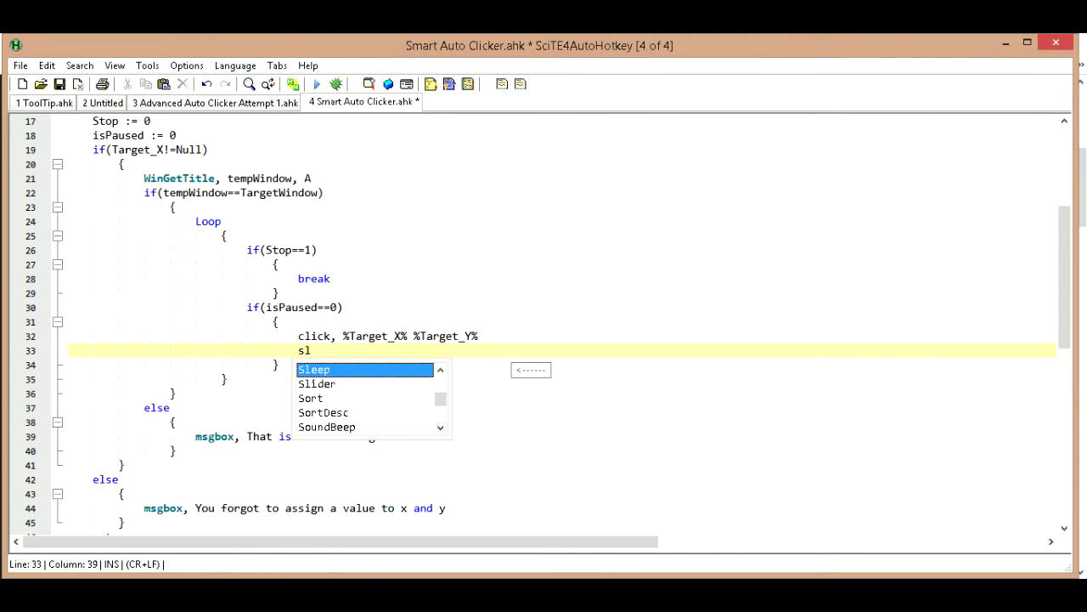
text(eep,)
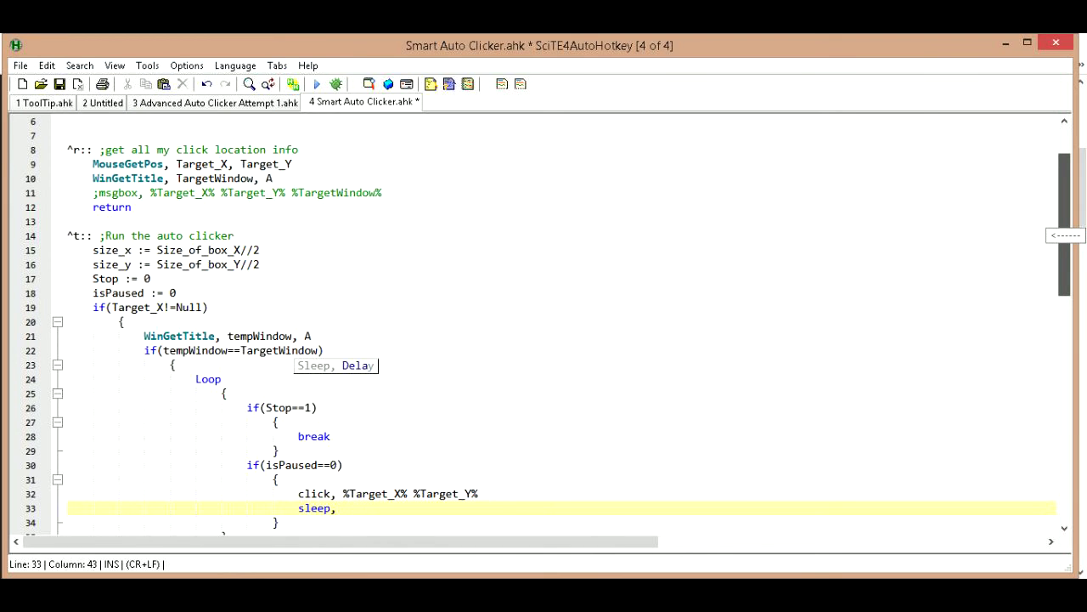
scroll(down, 3)
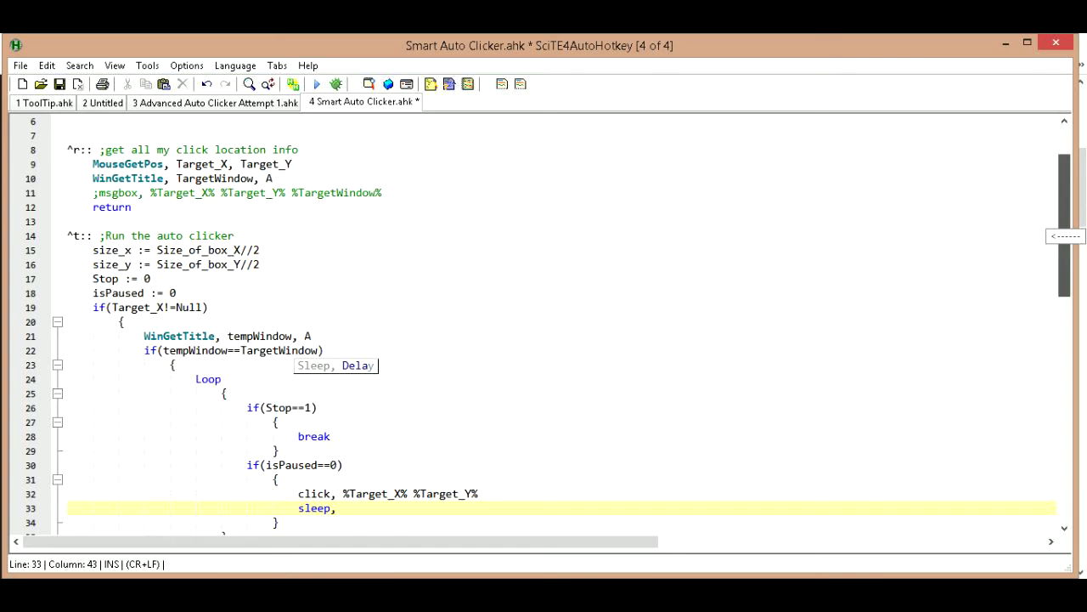
scroll(up, 3)
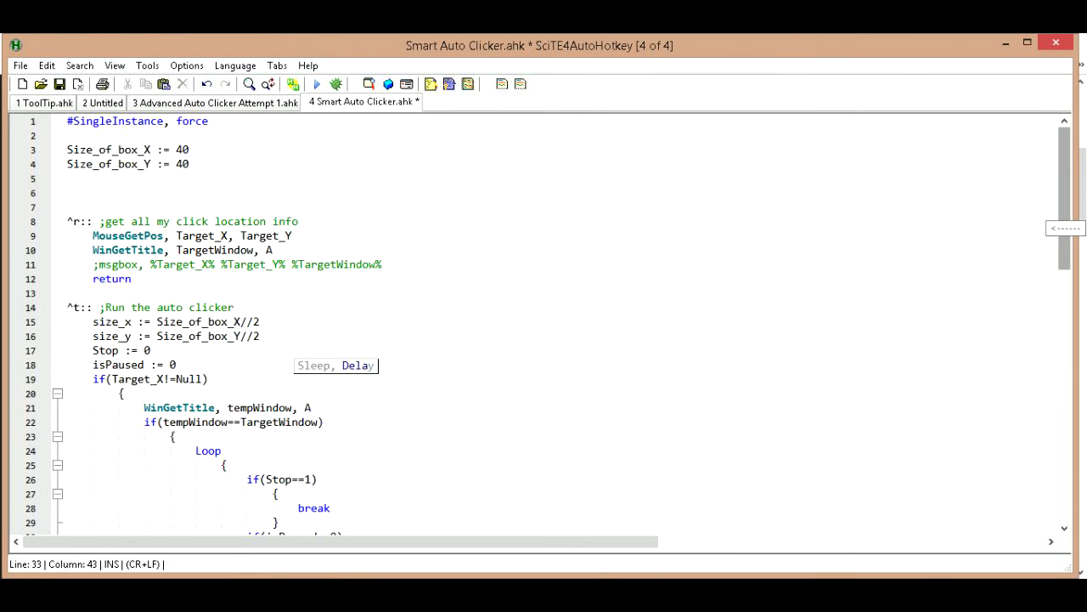
scroll(down, 3)
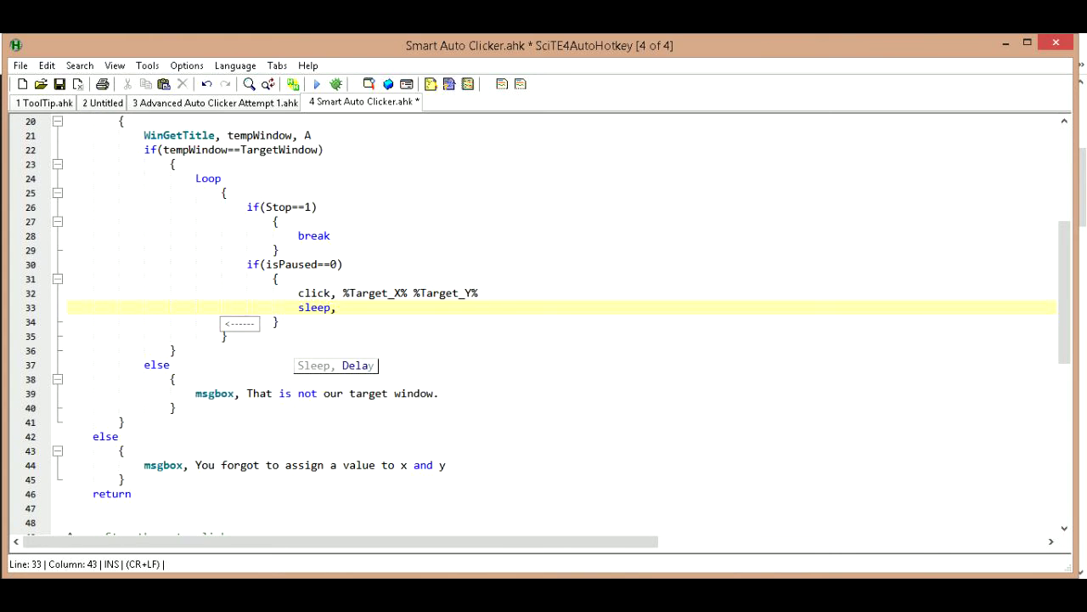
key(Down)
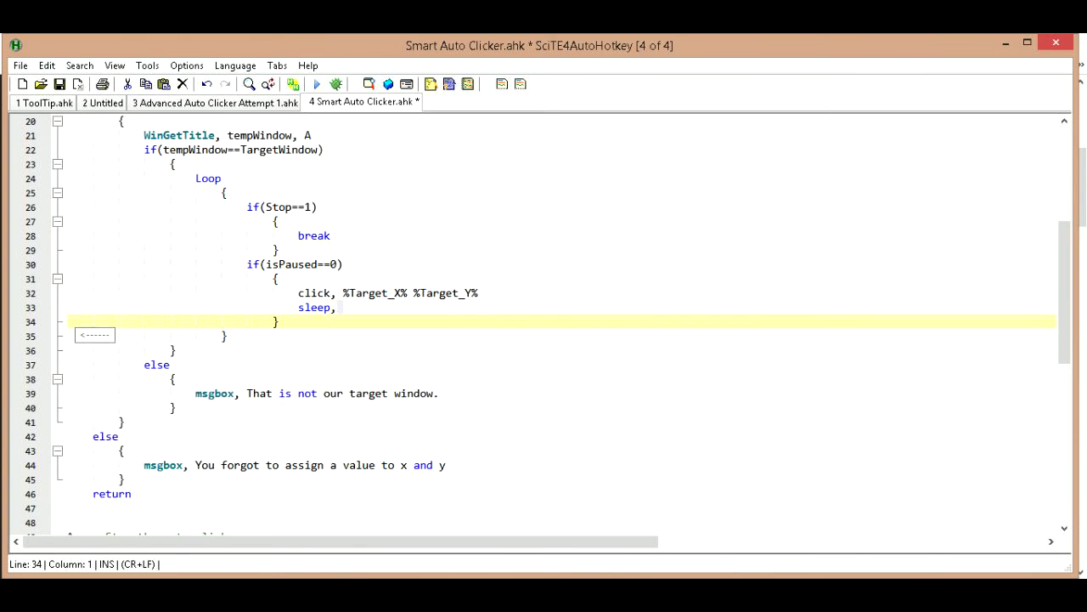
click(336, 307)
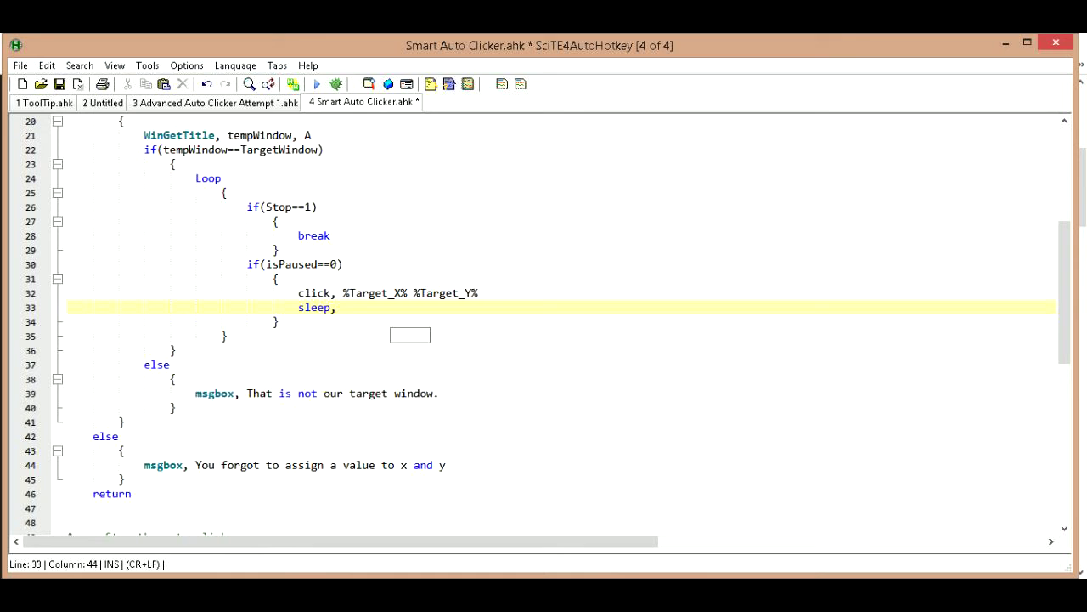
Set the sleep delay to 30 after briefly trying 1000
text(30)
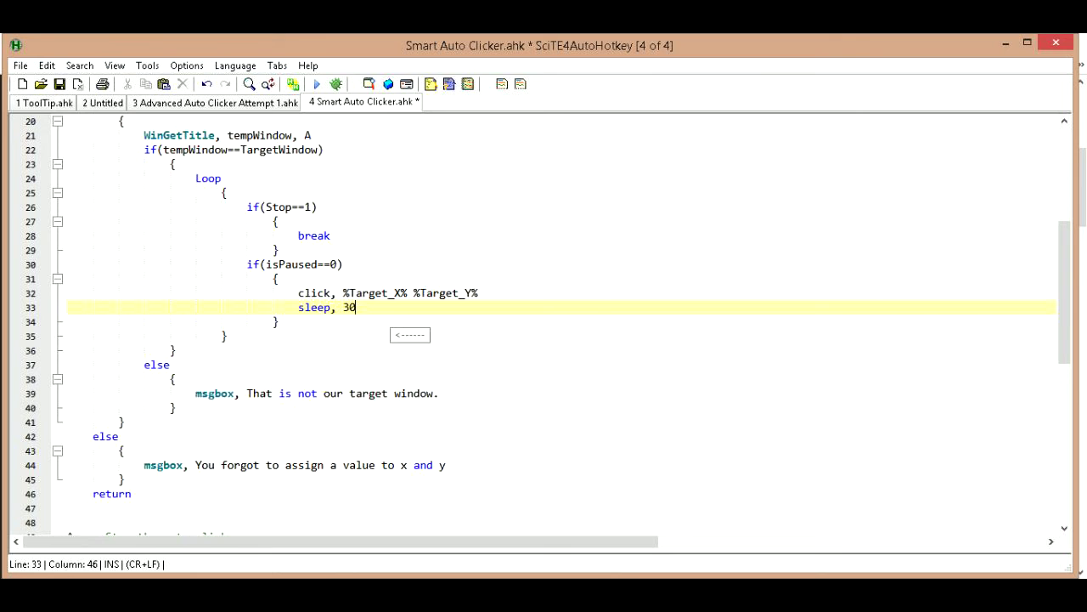
key(BackSpace)
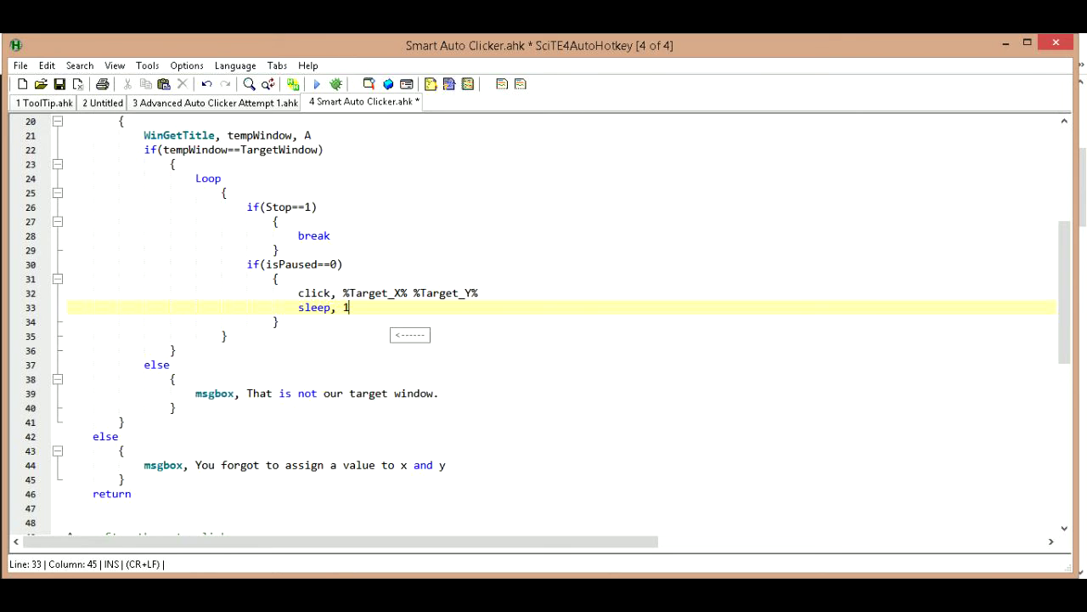
text(000)
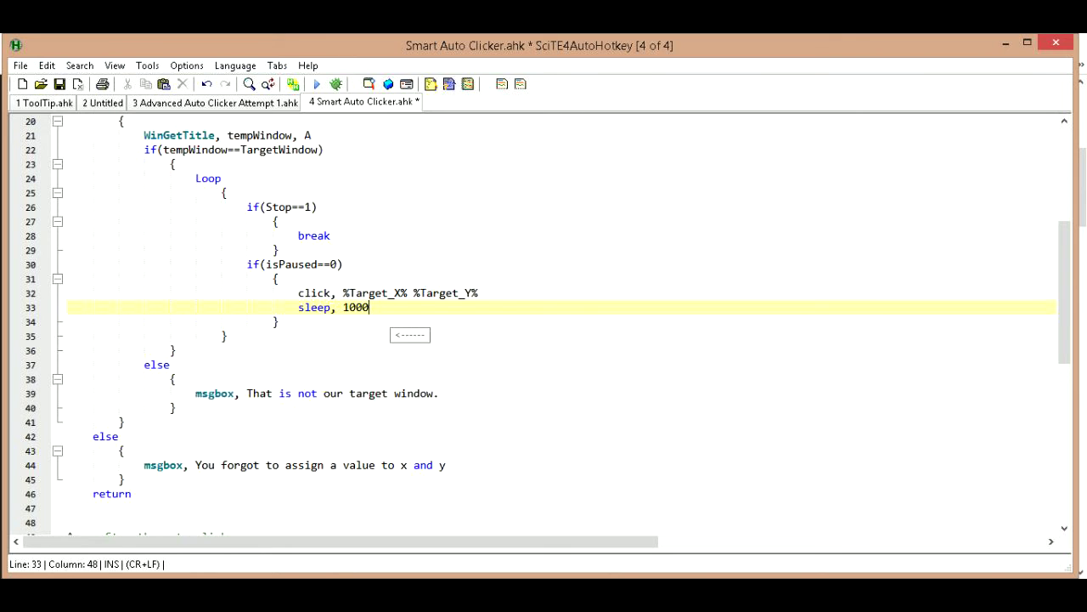
text(0)
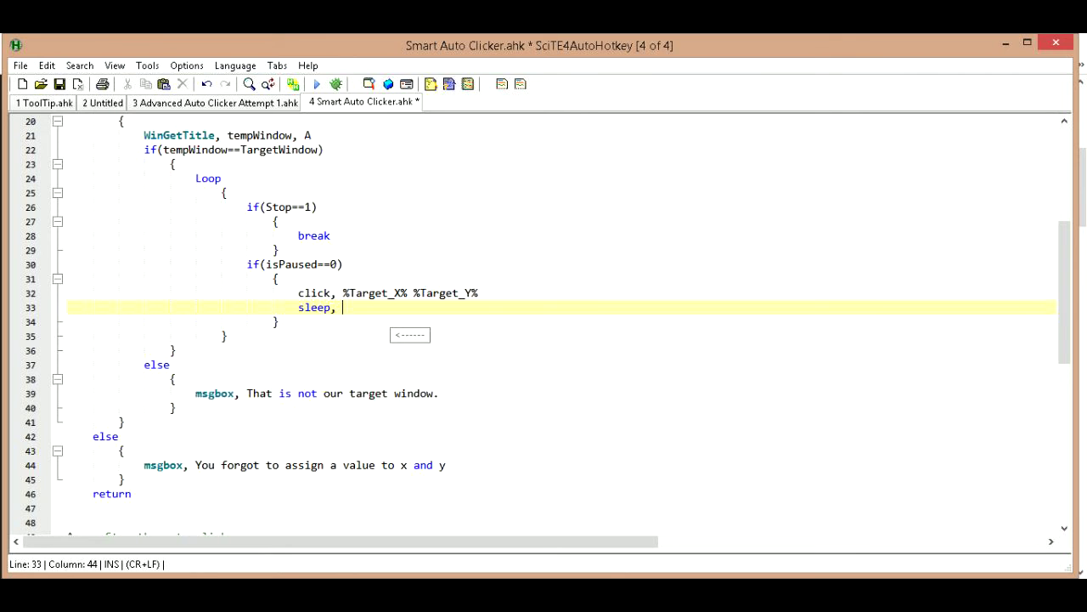
text(30)
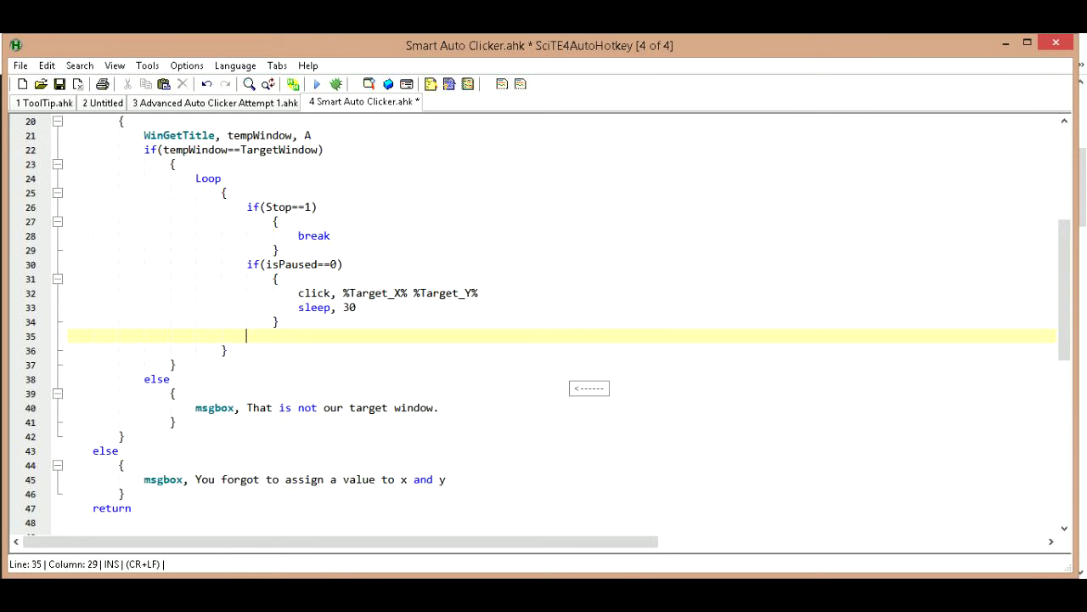
Add 'MouseGetPos, temp_X, temp_Y' on line 35 and begin an 'if(' line below it
text(Mou)
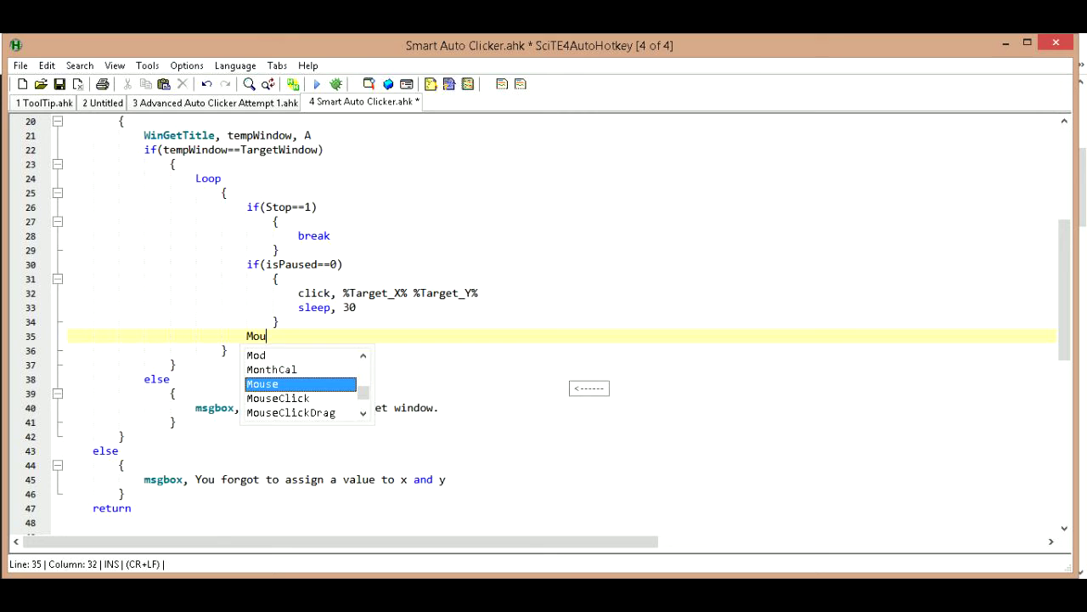
text(seG)
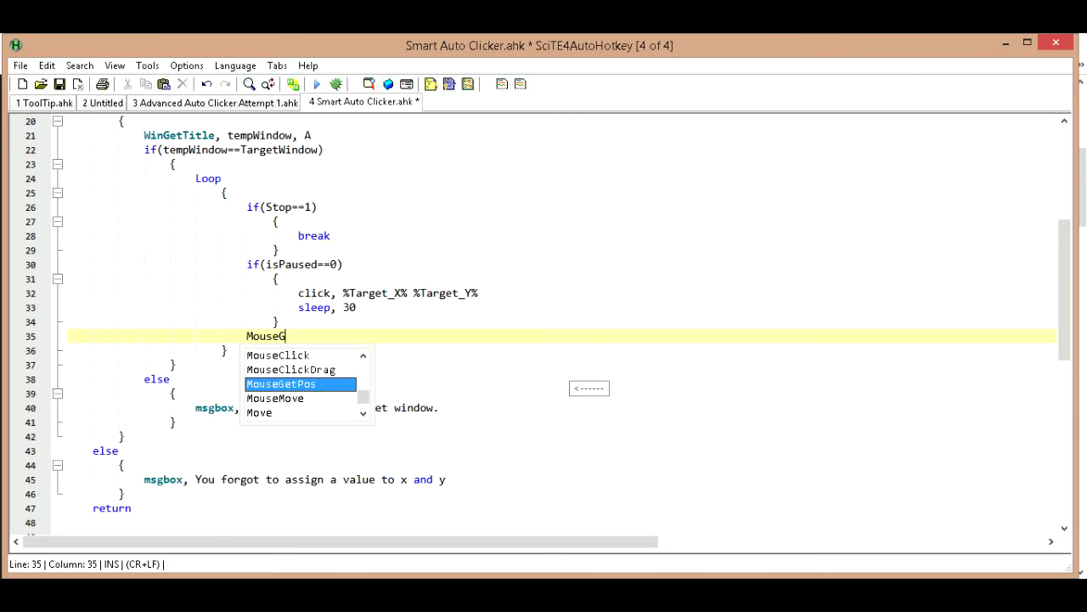
text(etPo)
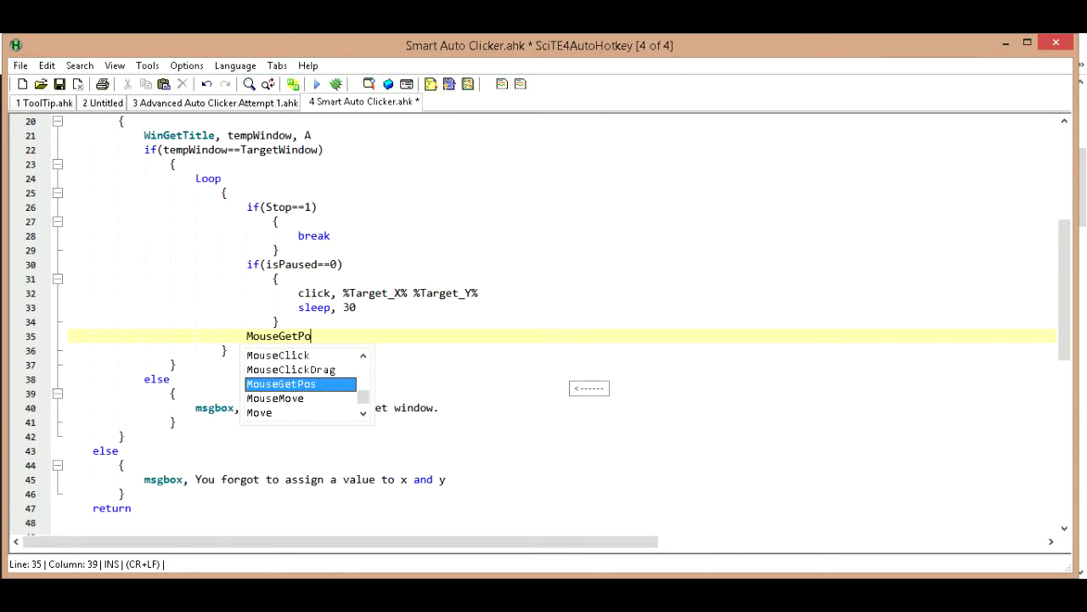
text(s,)
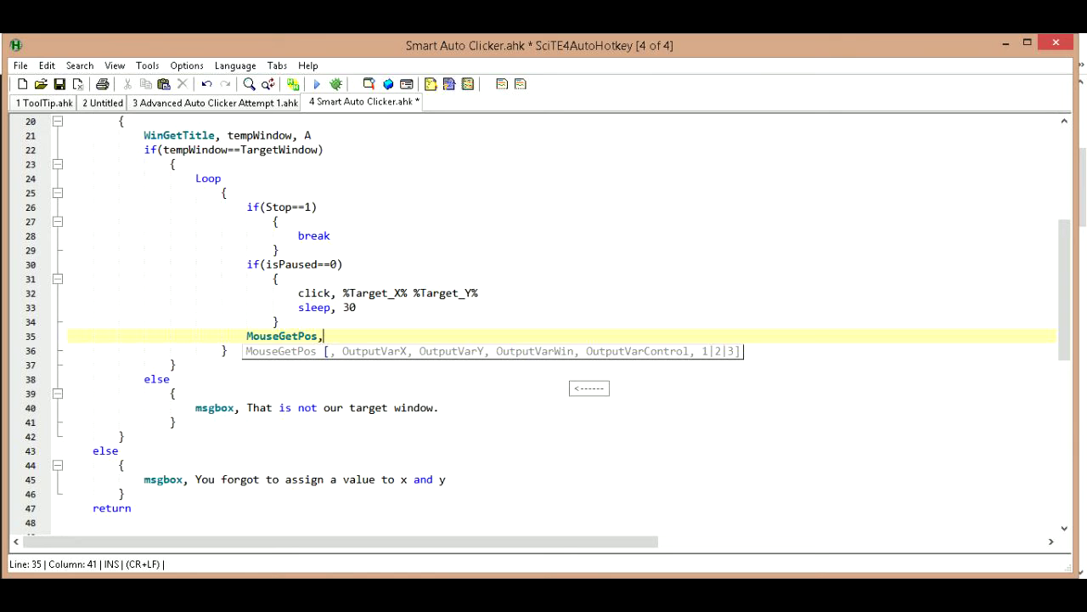
text(" ")
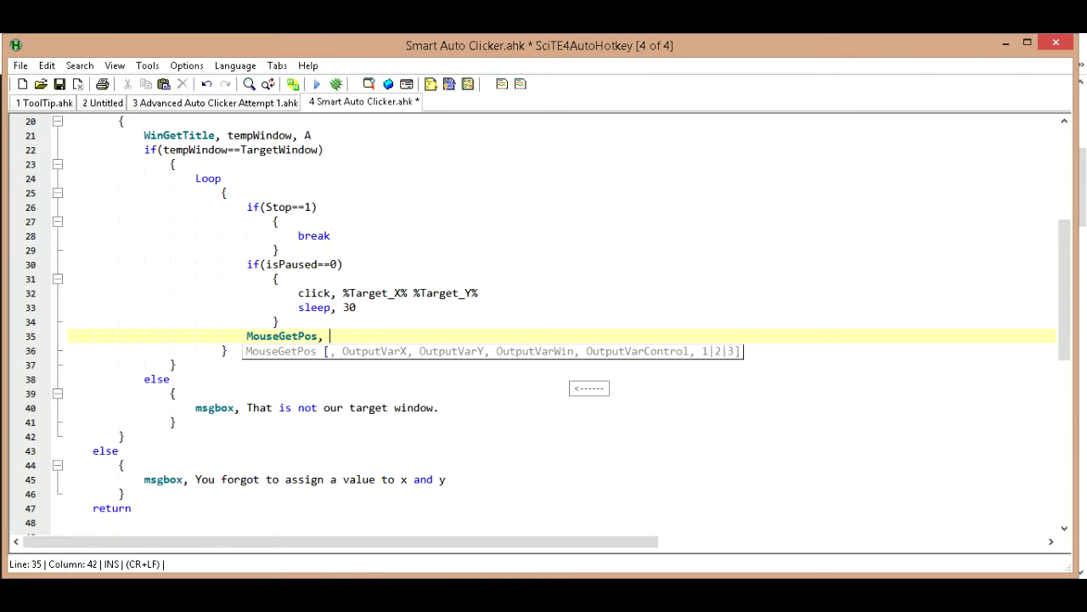
text(temp)
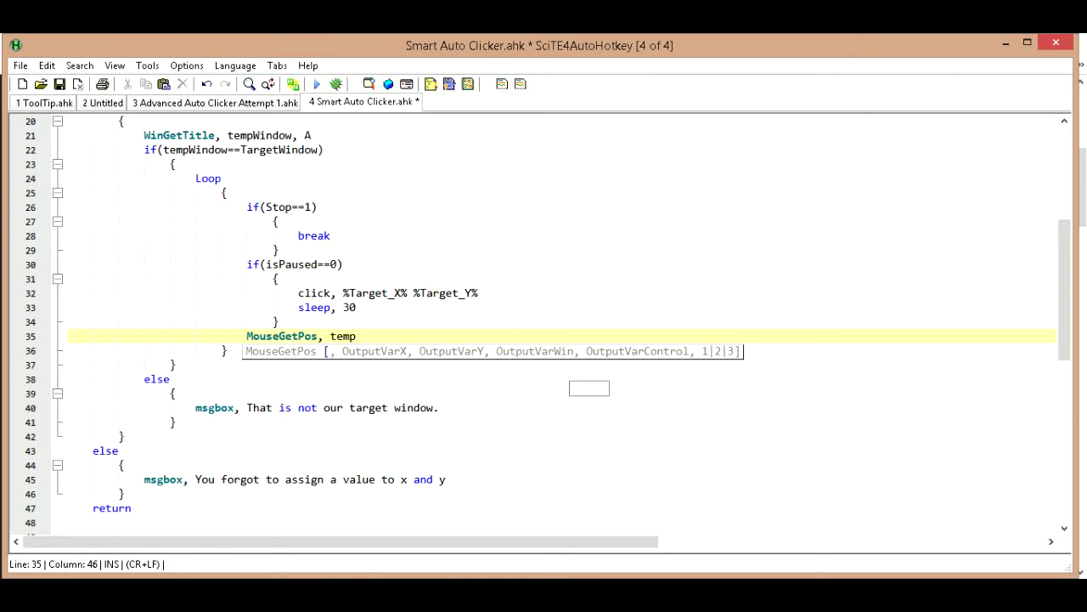
text(_X)
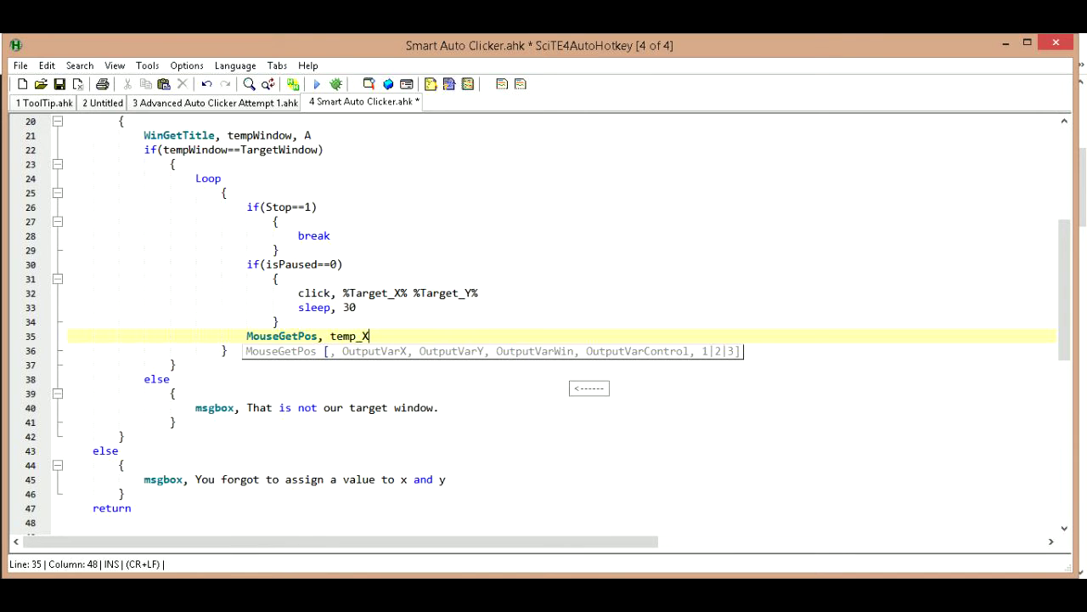
text(, t)
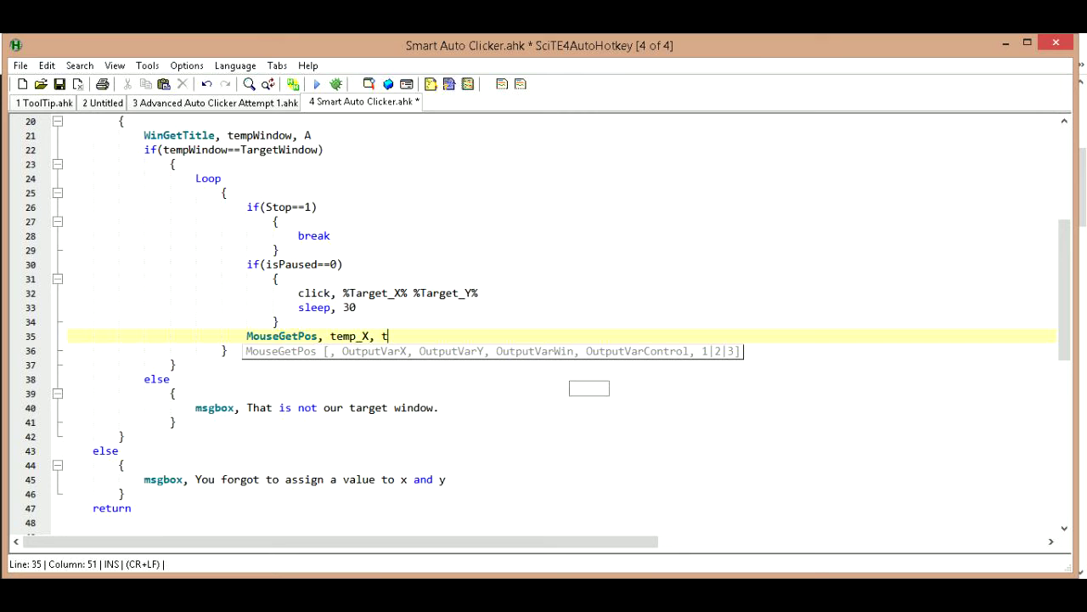
text(emp)
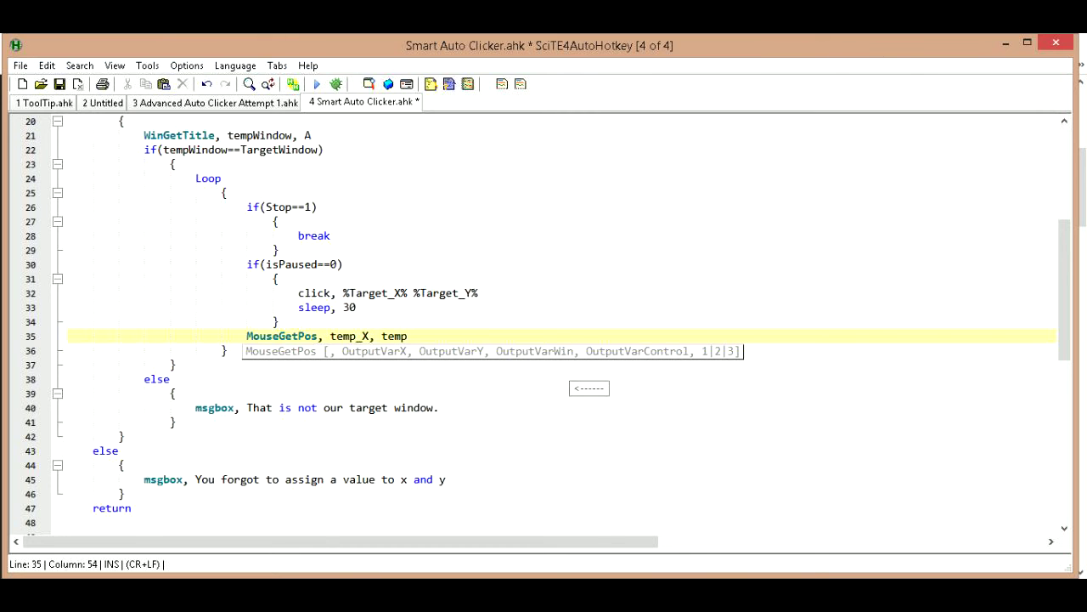
text(_Y)
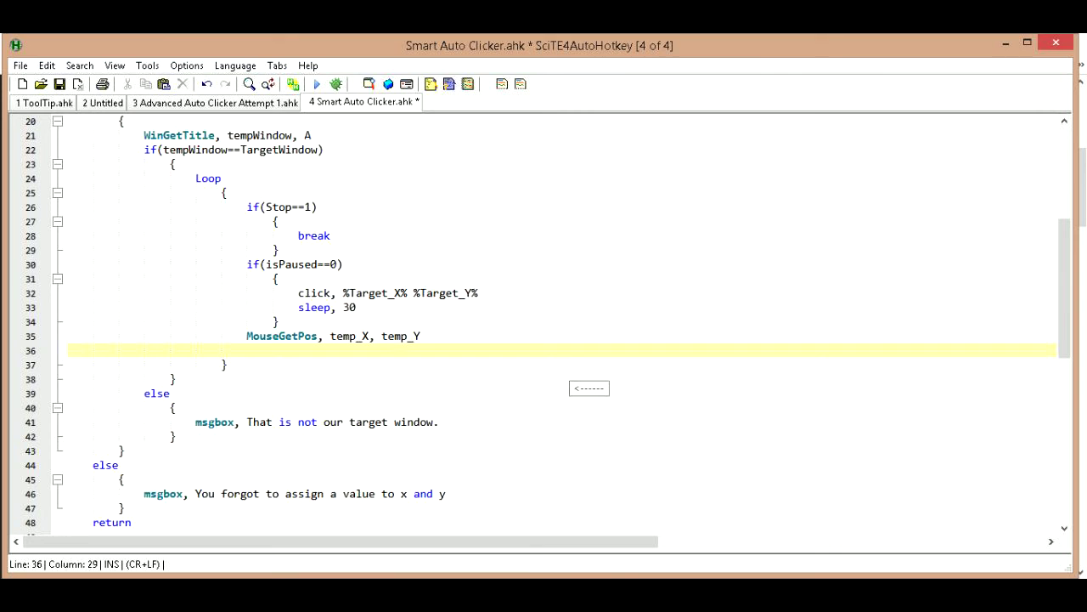
text(if()
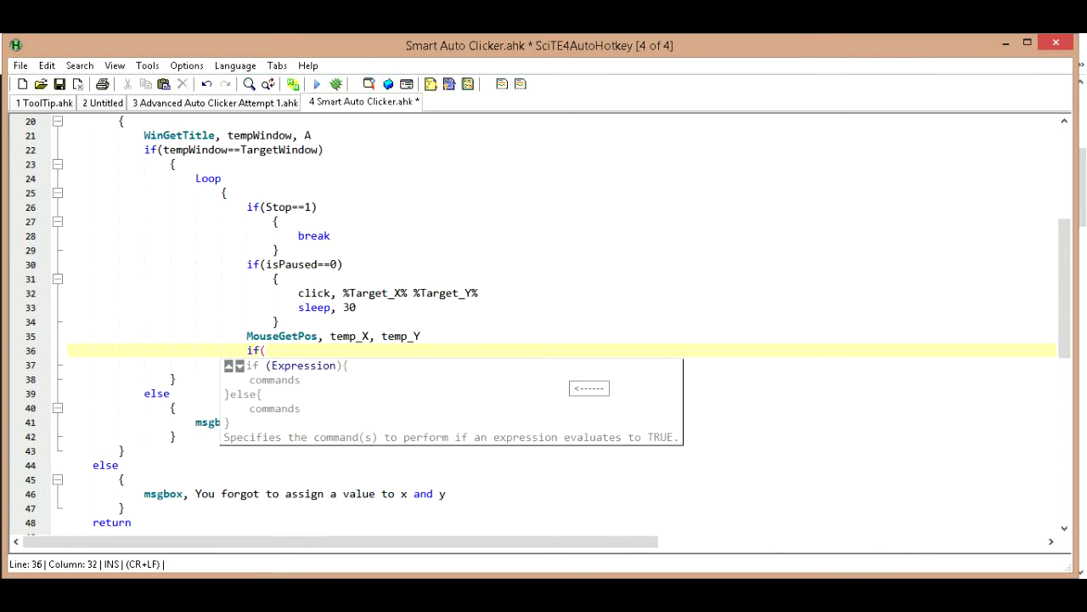
Start the if condition with 'temp_X!=Target_X||'
text(temp)
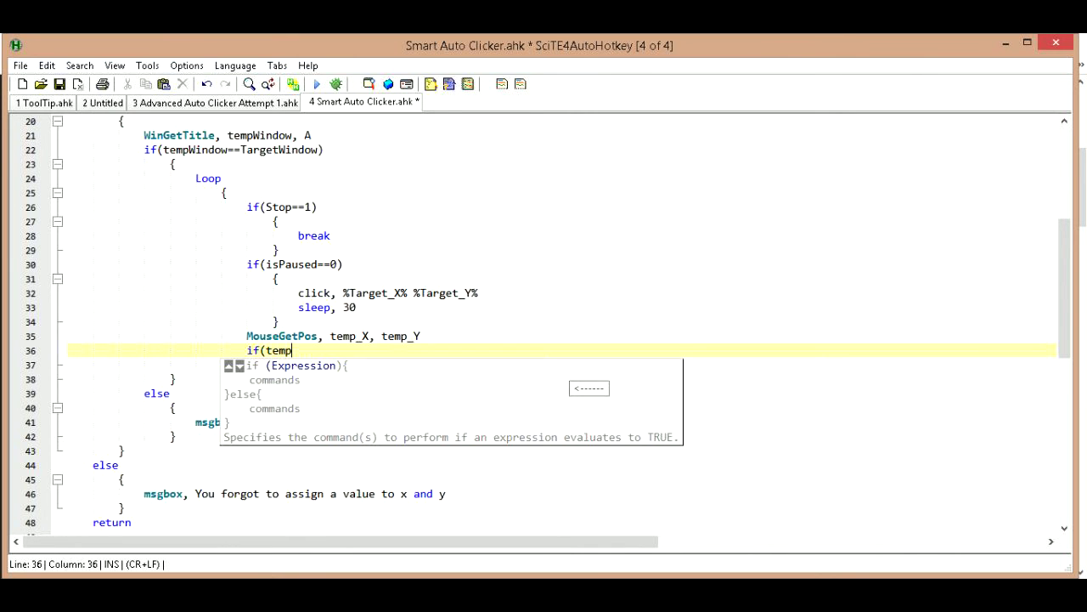
text(_X)
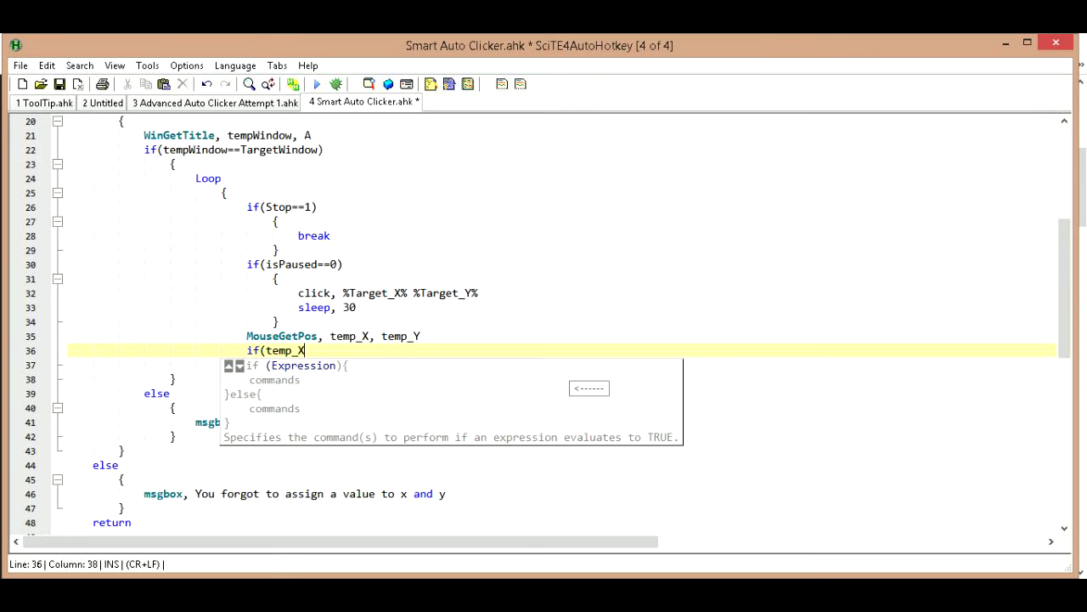
text(!)
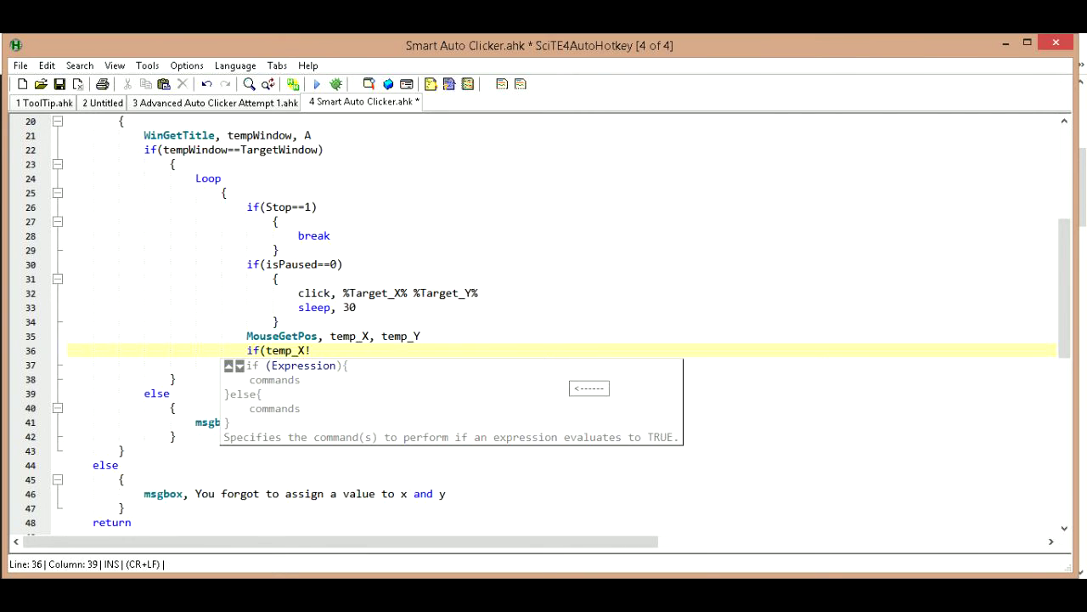
text(=)
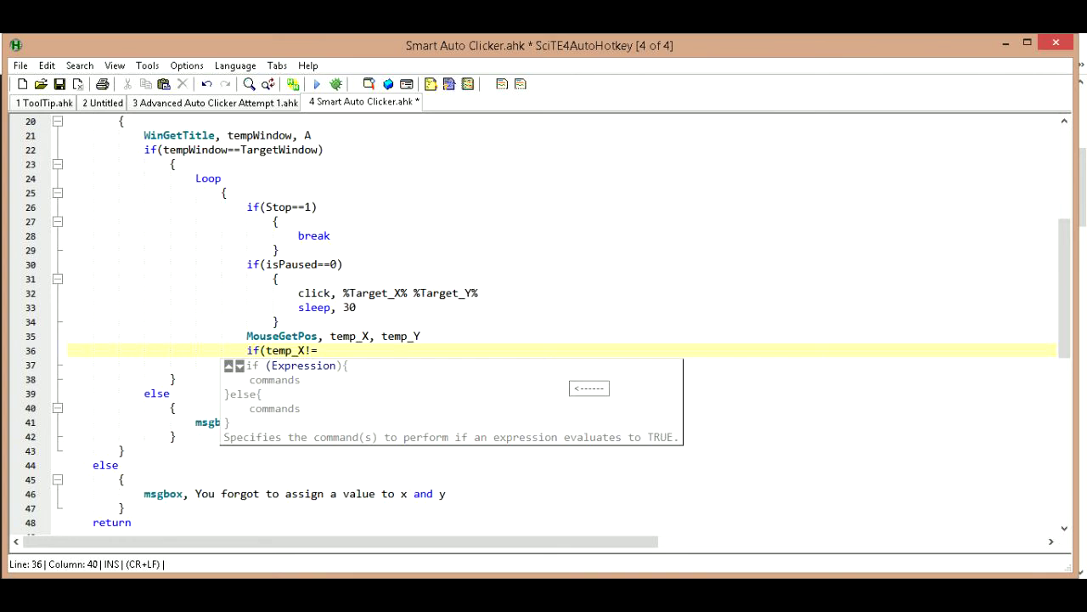
text(Tar)
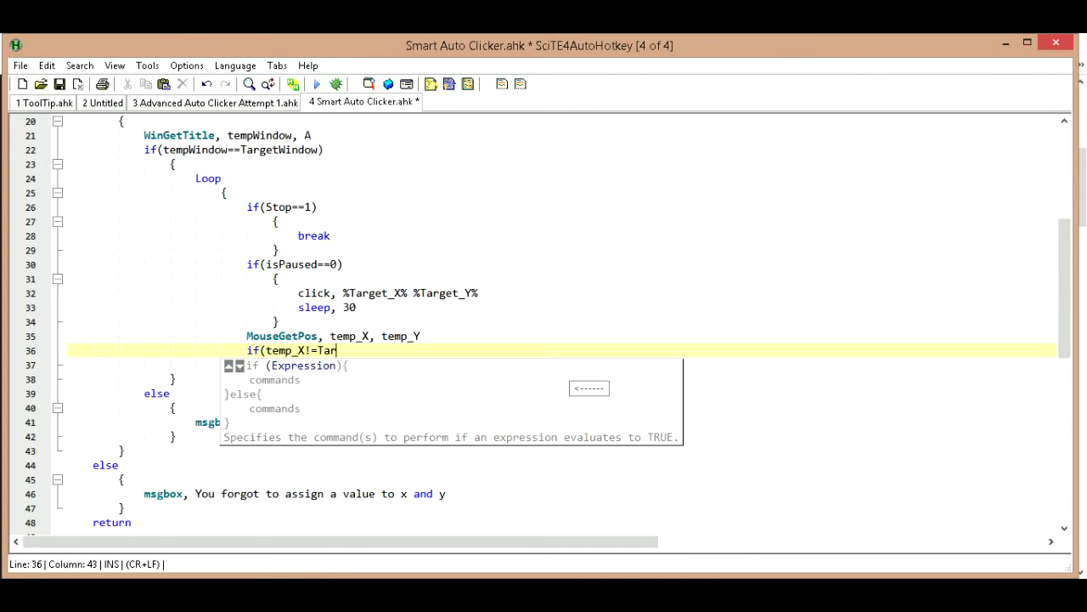
text(get_)
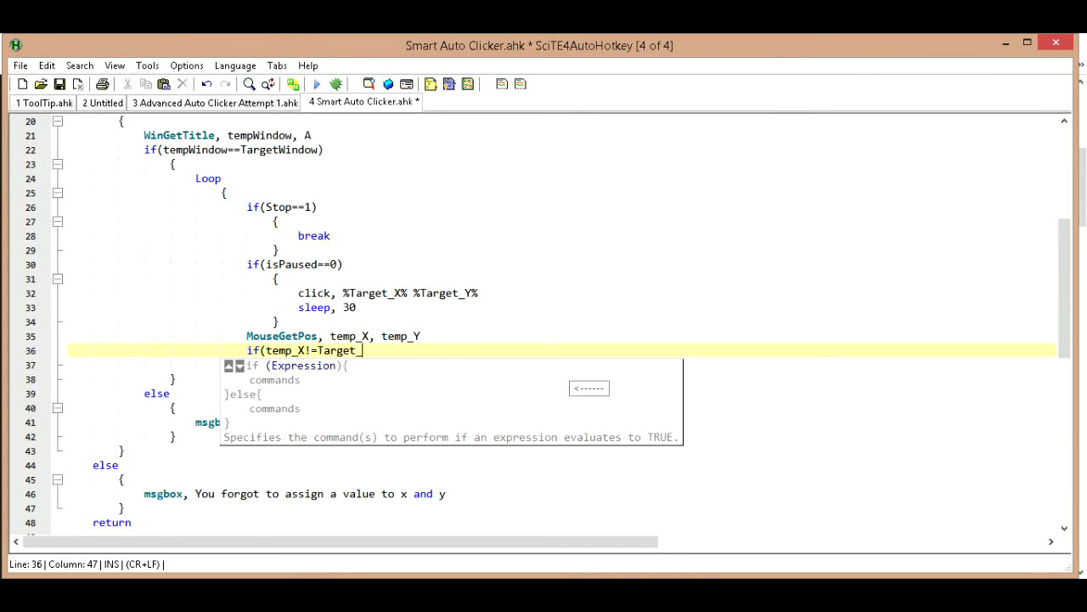
text(X)
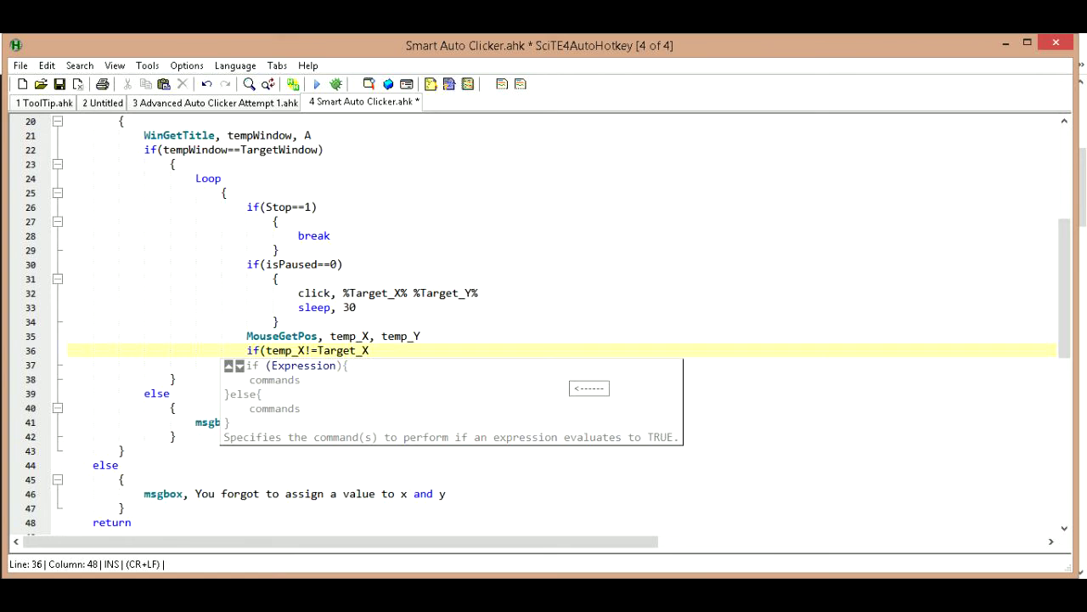
text(||)
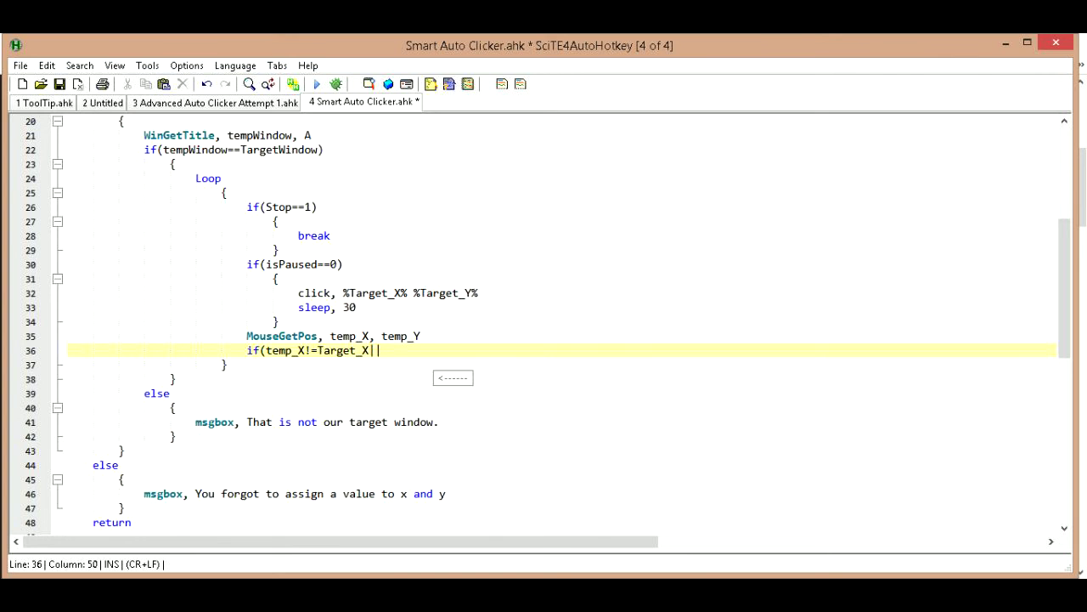
Delete the stray backslash and finish the condition with 'temp_Y!=Target_Y)'
text(\)
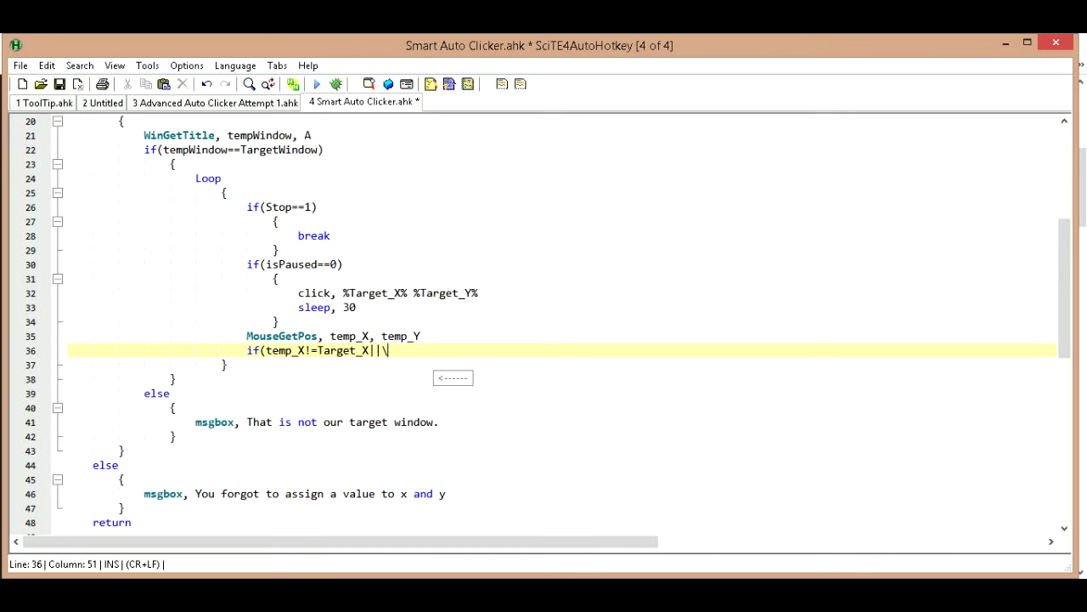
key(BackSpace)
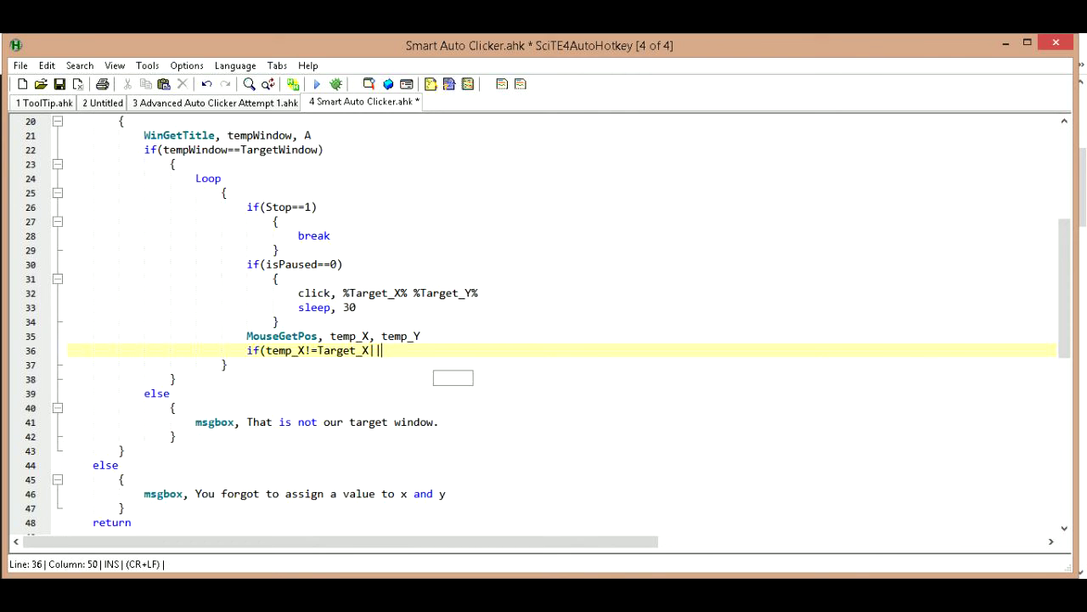
text(temp)
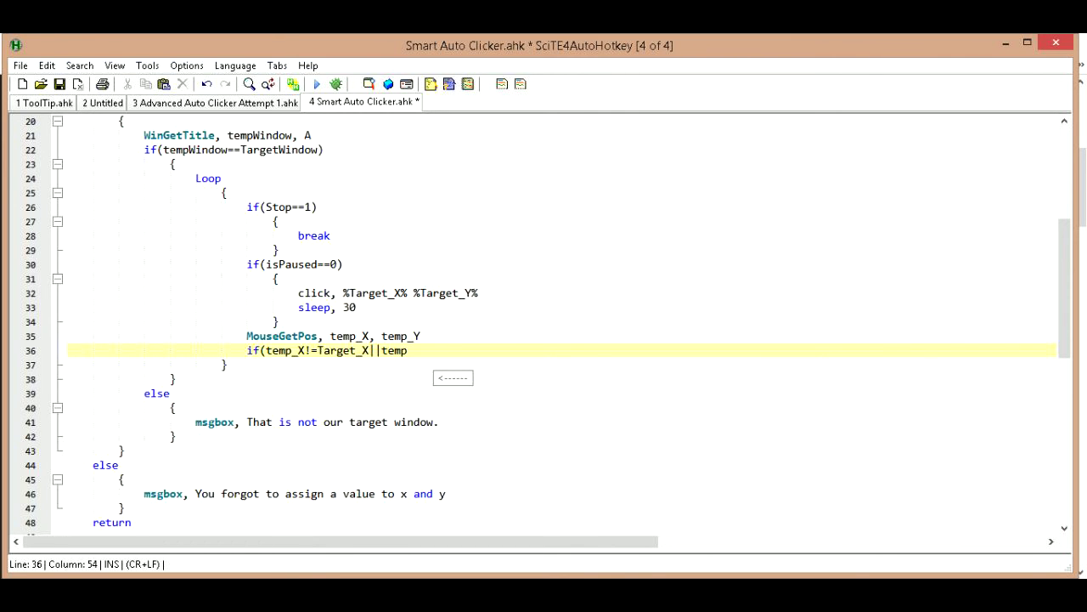
text(_)
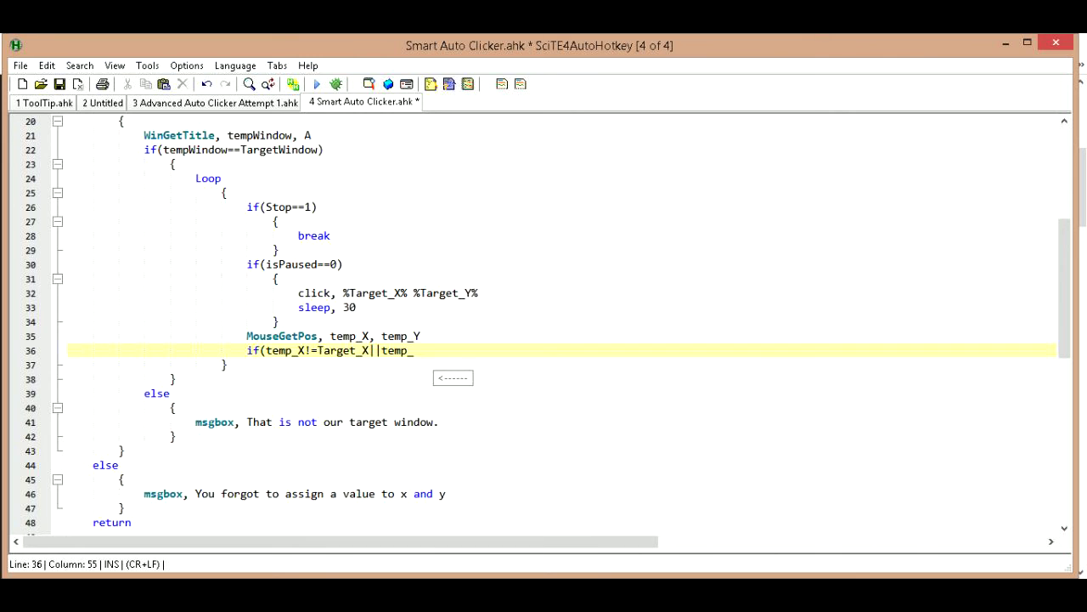
text(Y)
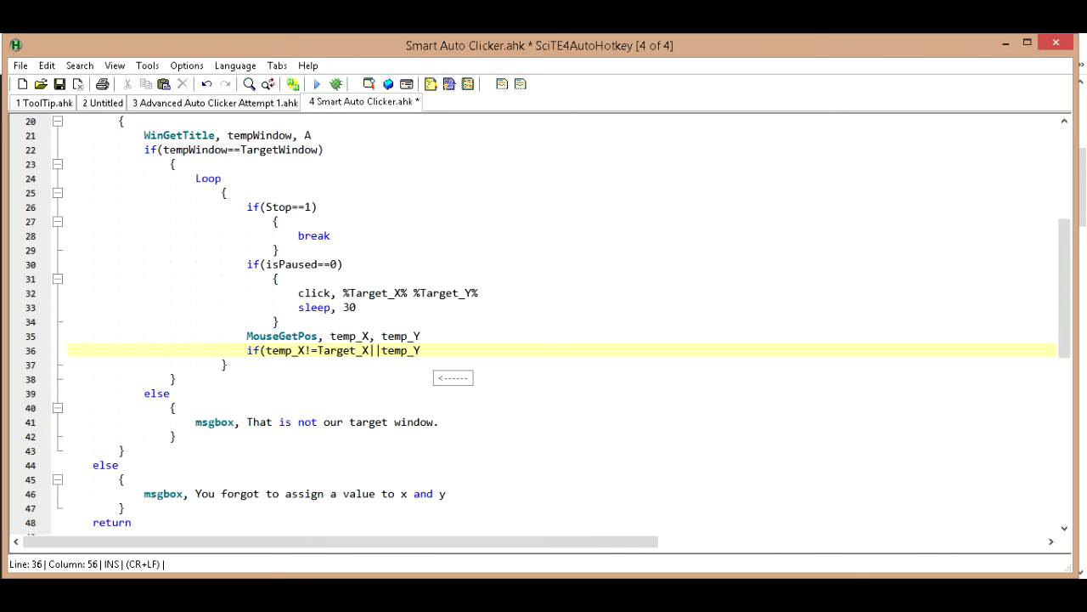
text(!=)
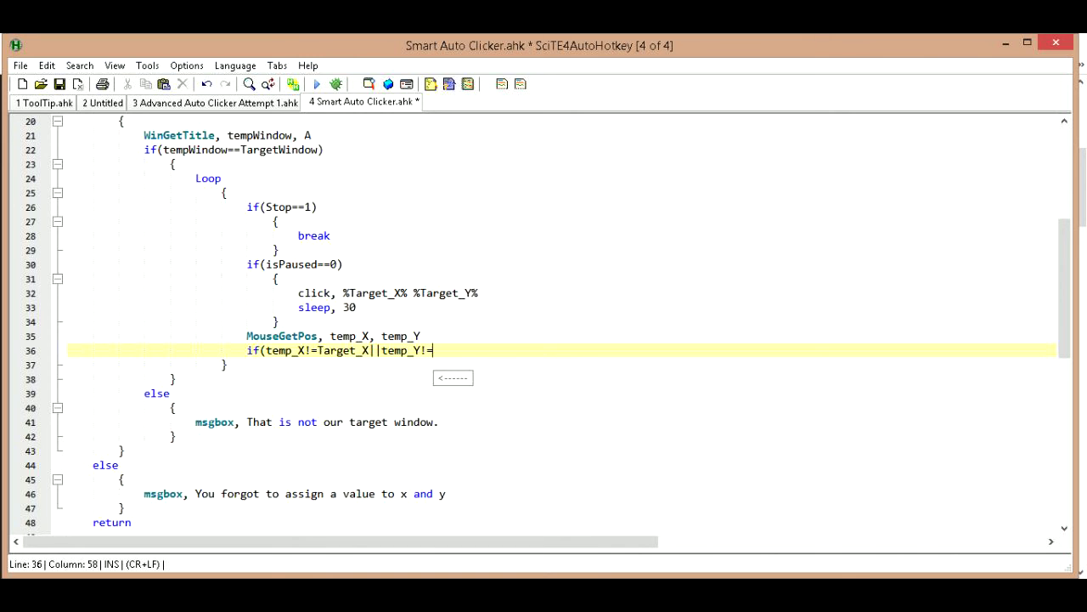
text(T)
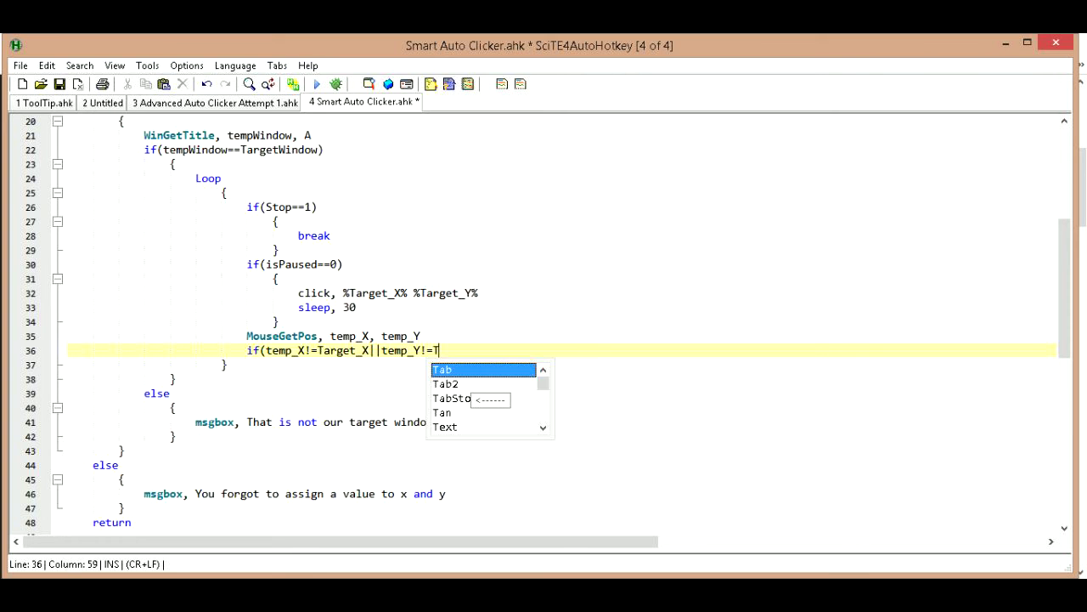
text(arget_)
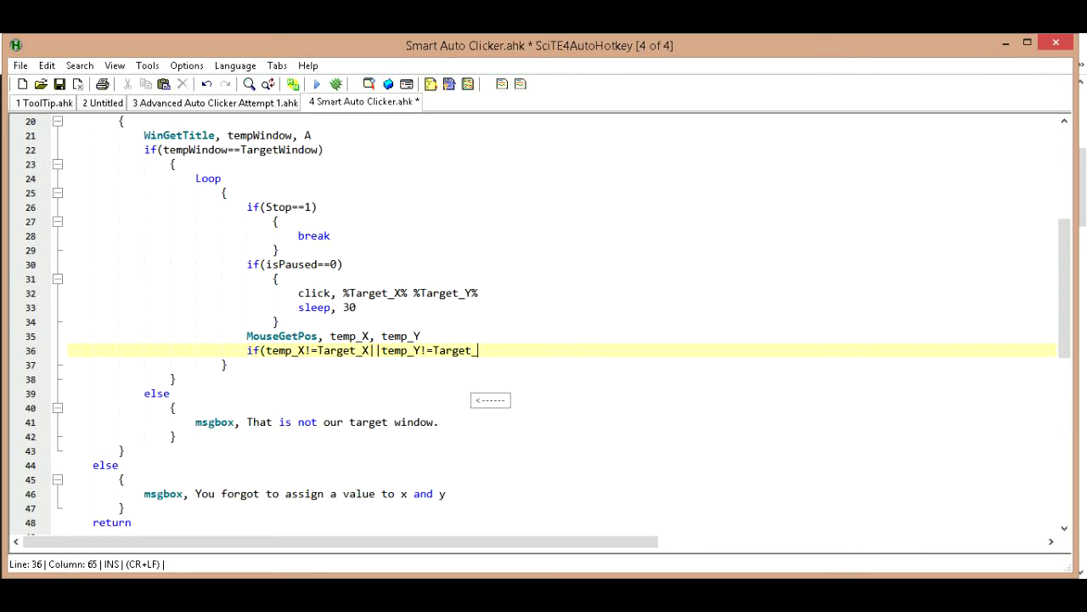
text(Y))
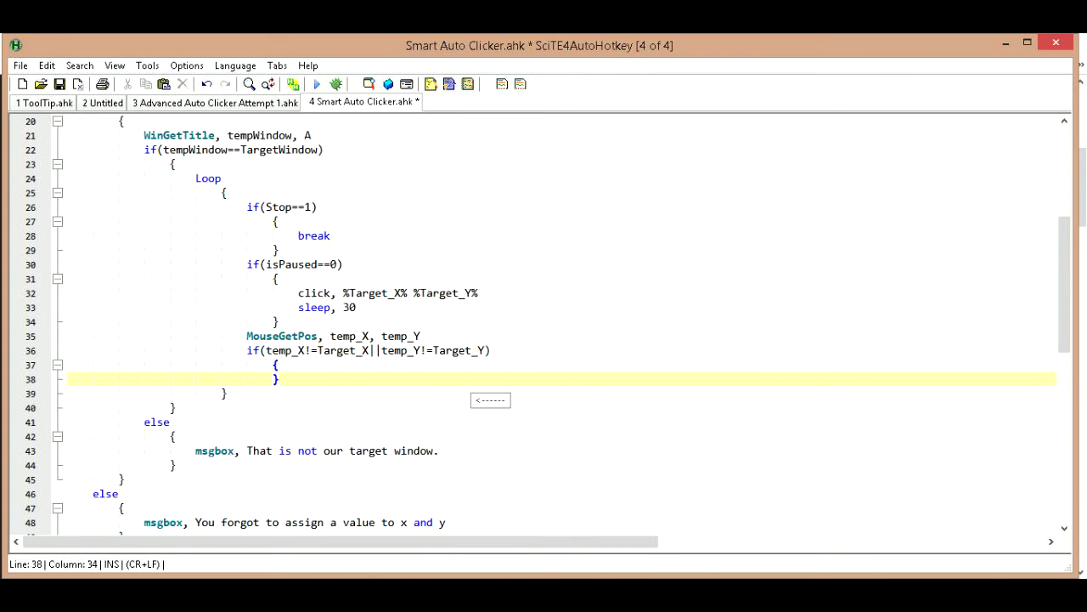
Add the line 'isPaused := 1' inside the mouse-moved block
key(Enter)
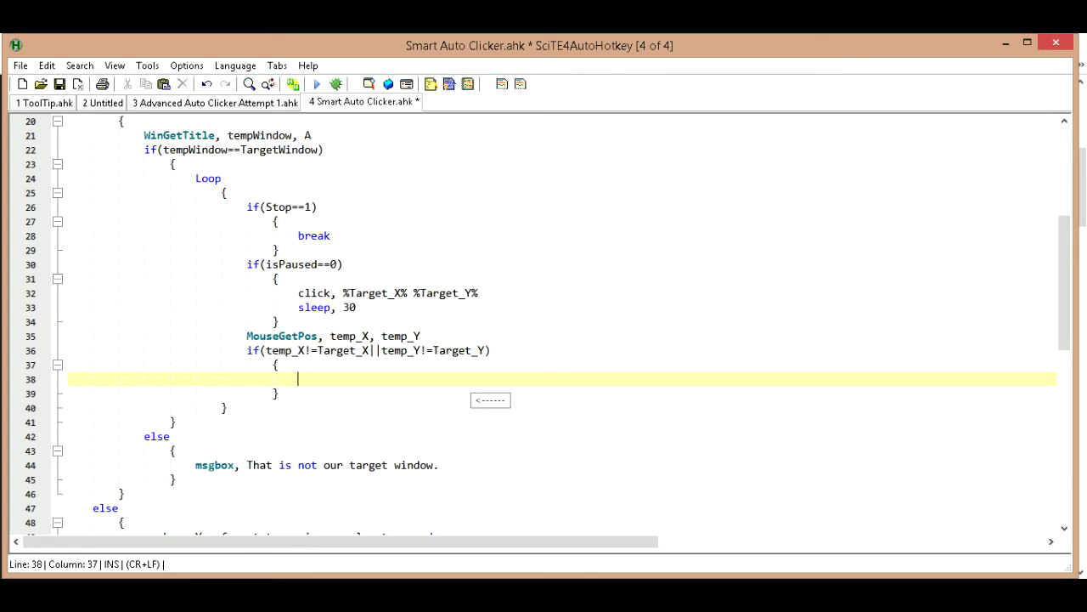
text(i)
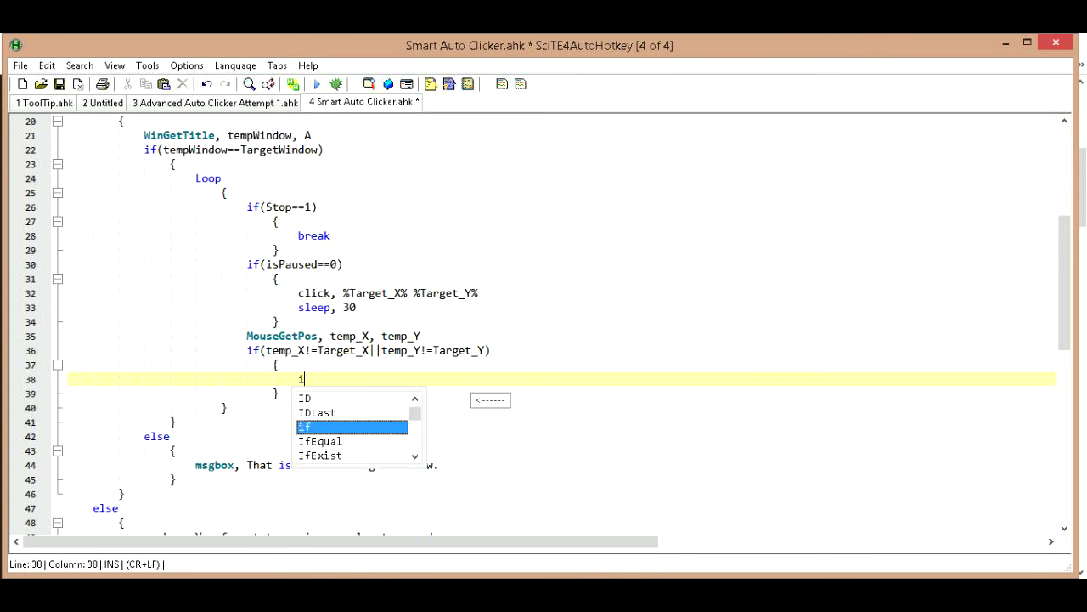
text(sPua)
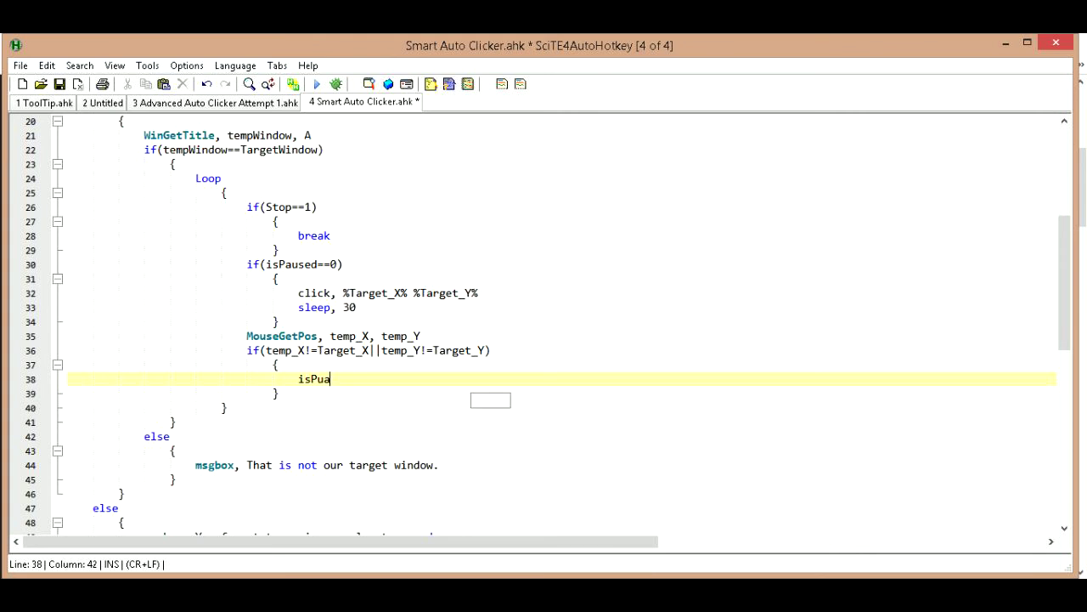
text(sed)
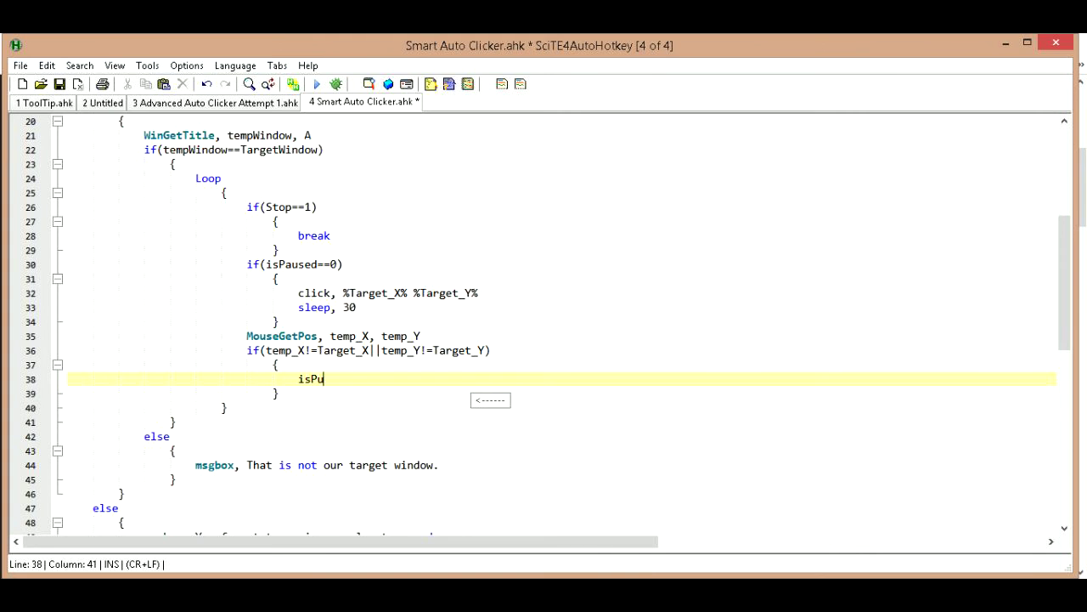
text(sed)
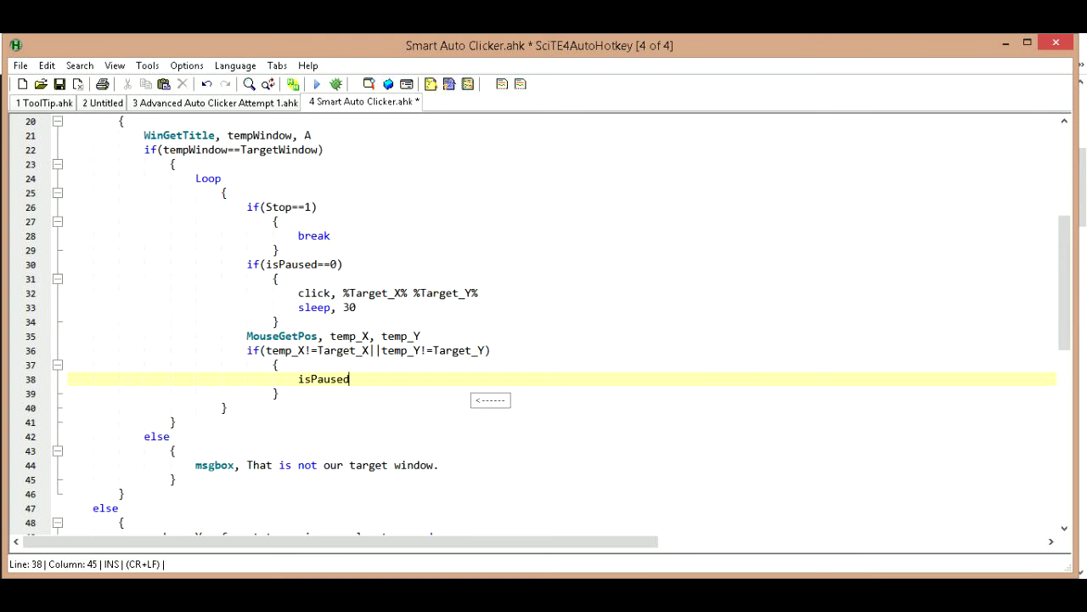
text(" ")
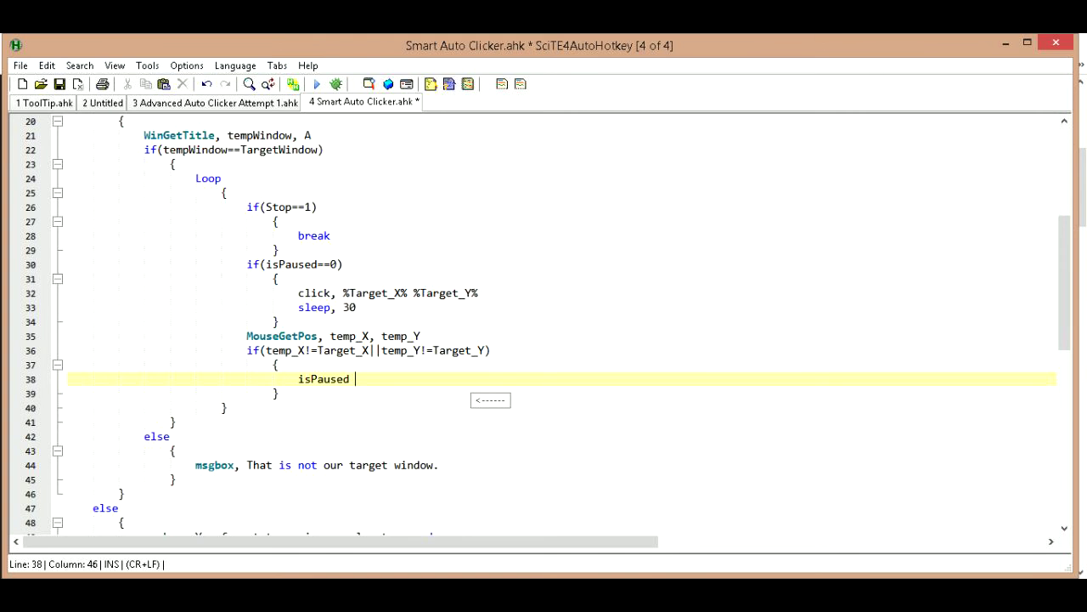
text(:=)
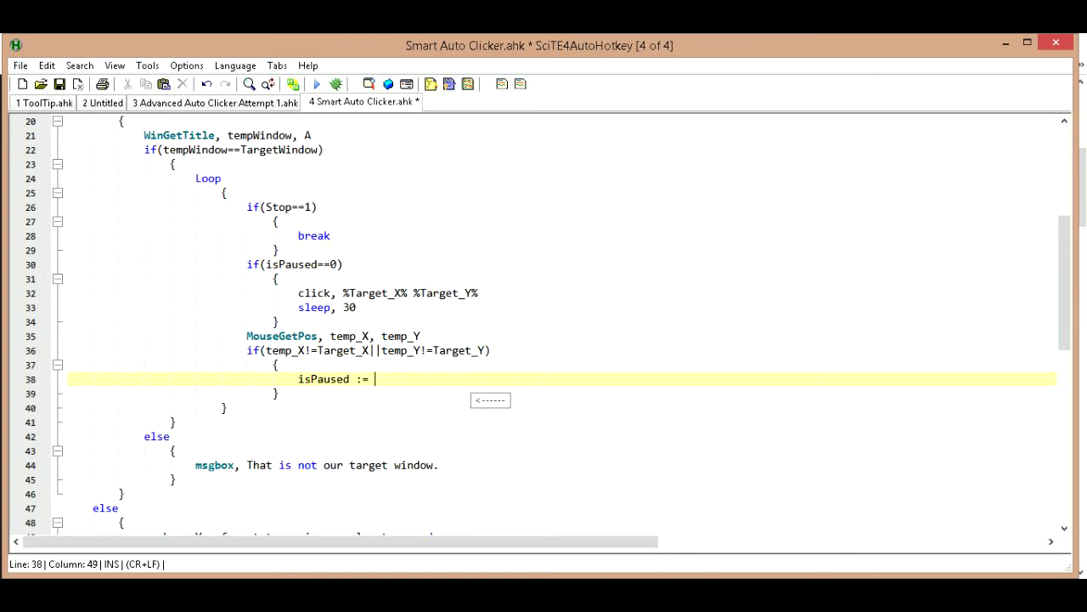
text(1)
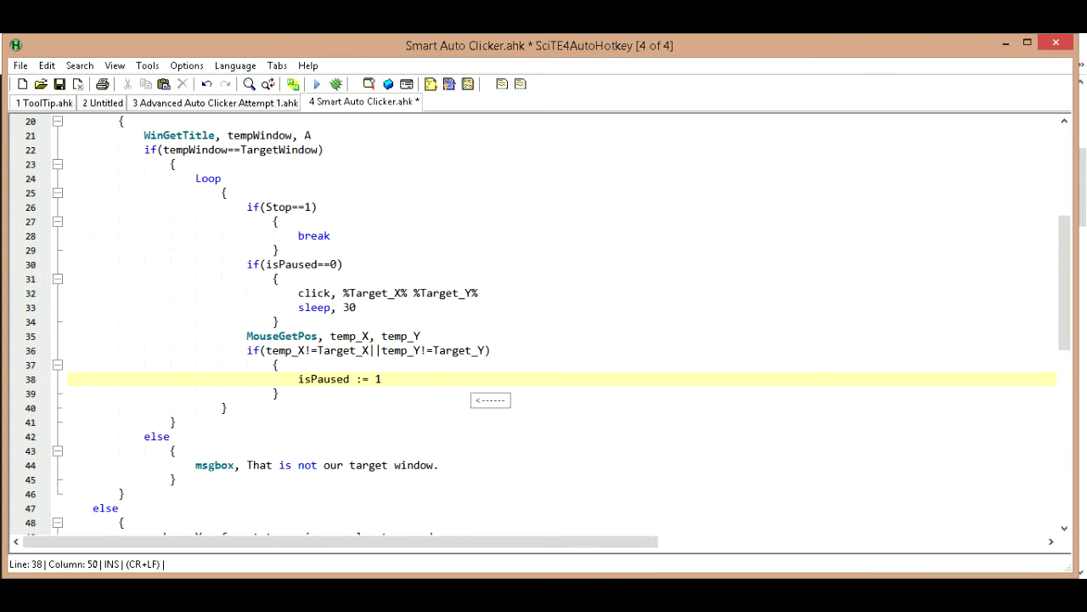